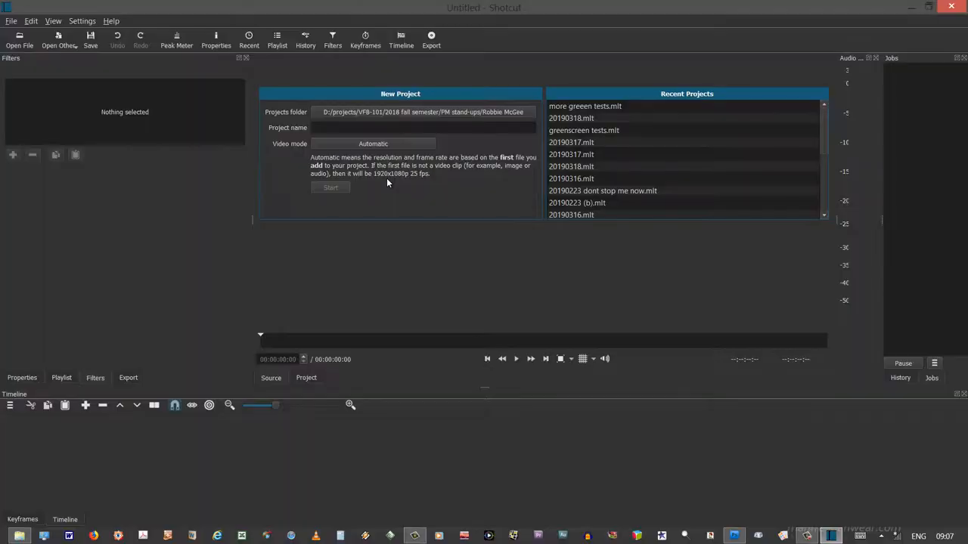
{"action": "mouse_move", "coordinate": [381, 144]}
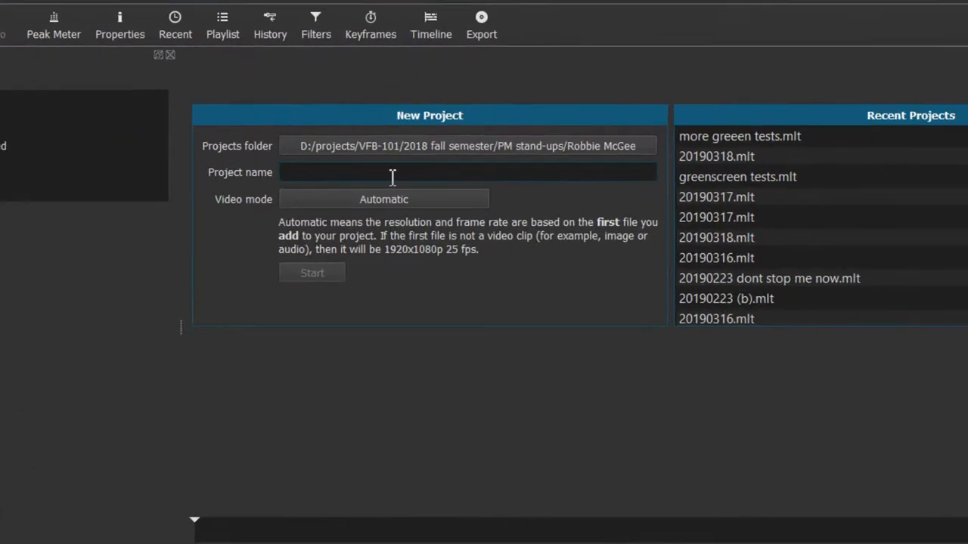
Step: Create the project 'green screen masker' with Automatic video mode
{"action": "type", "text": "green screen ma"}
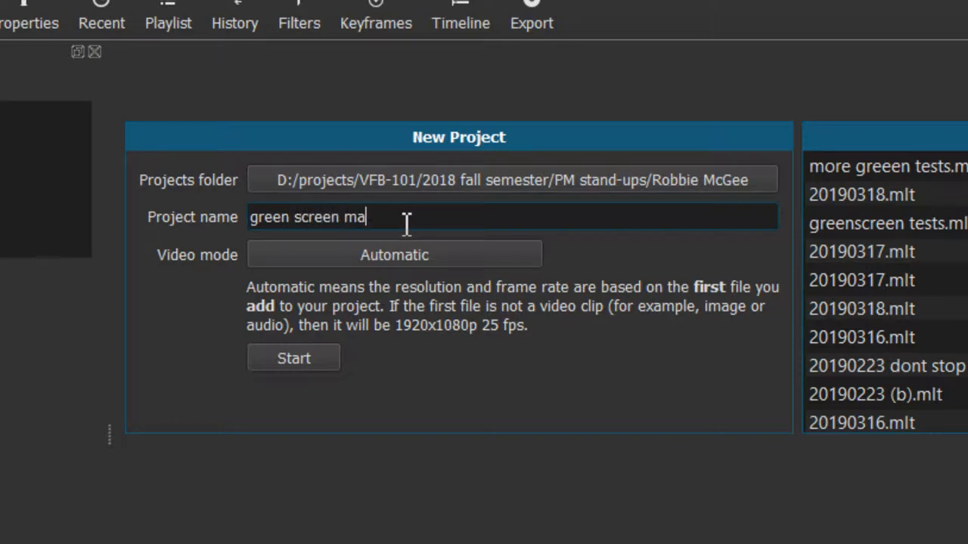
{"action": "type", "text": "sker"}
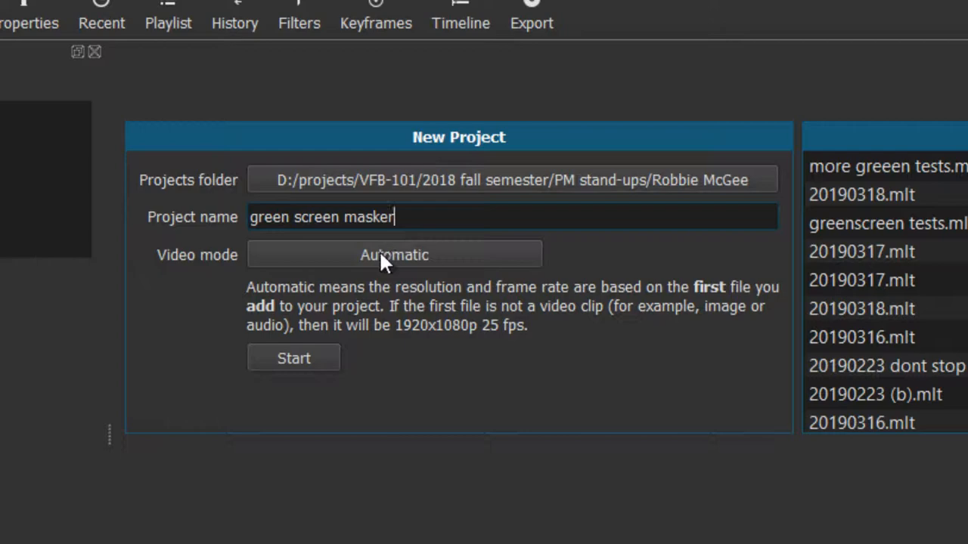
{"action": "left_click", "coordinate": [293, 358]}
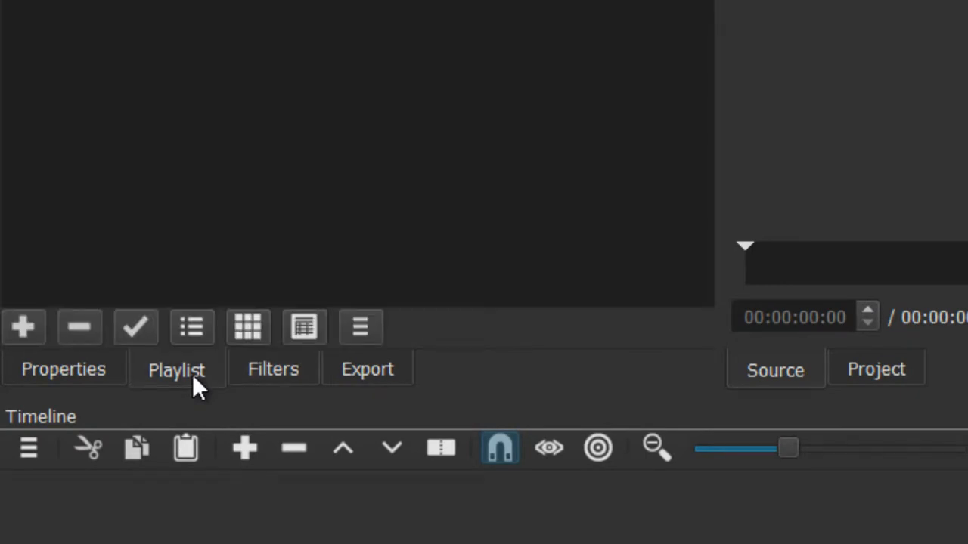
Step: Load the green-screen clip 00063.MTS into the player from the Playlist panel
{"action": "left_click", "coordinate": [176, 369]}
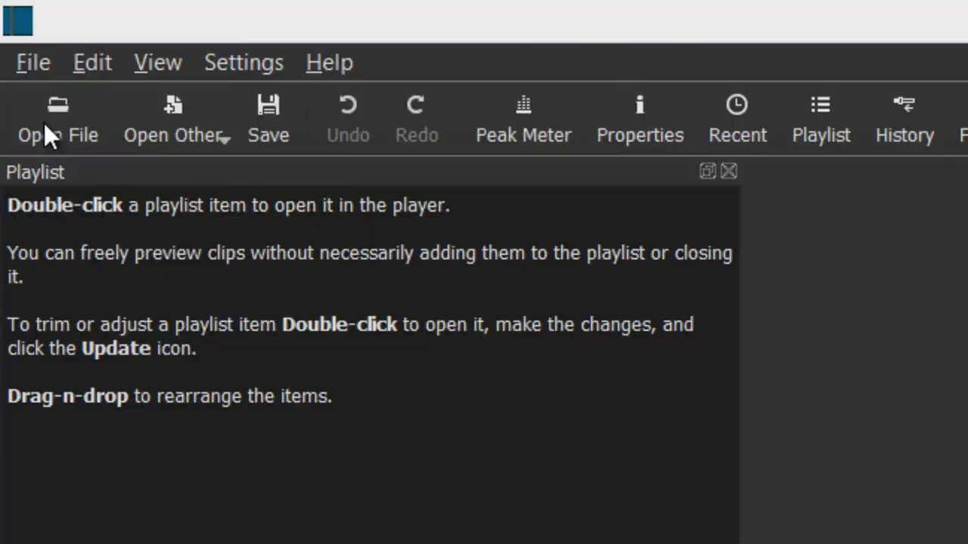
{"action": "left_click", "coordinate": [57, 120]}
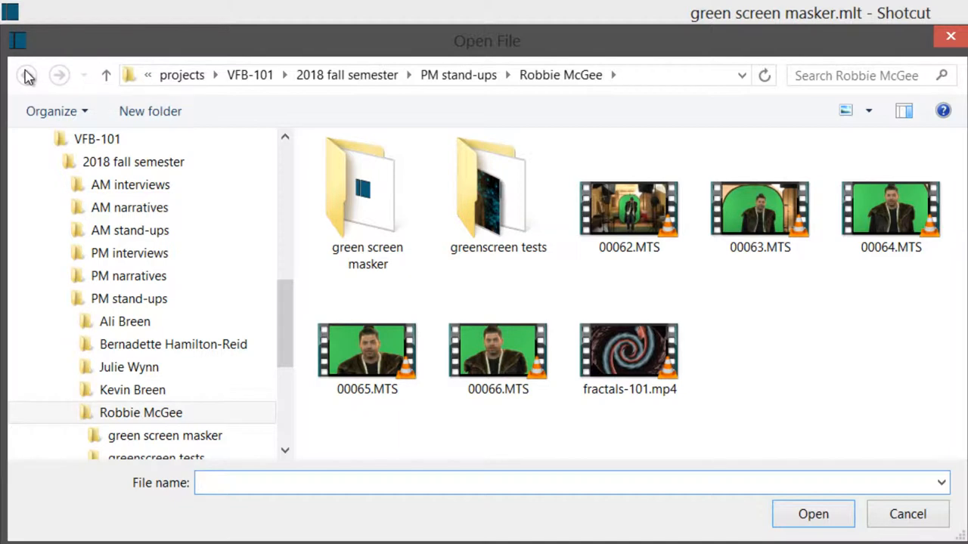
{"action": "left_click", "coordinate": [630, 212]}
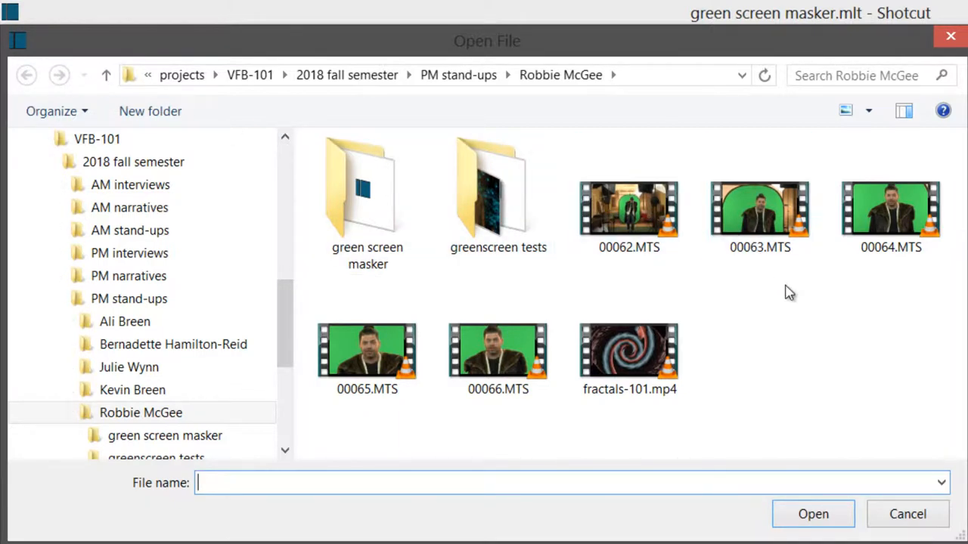
{"action": "left_click", "coordinate": [760, 212]}
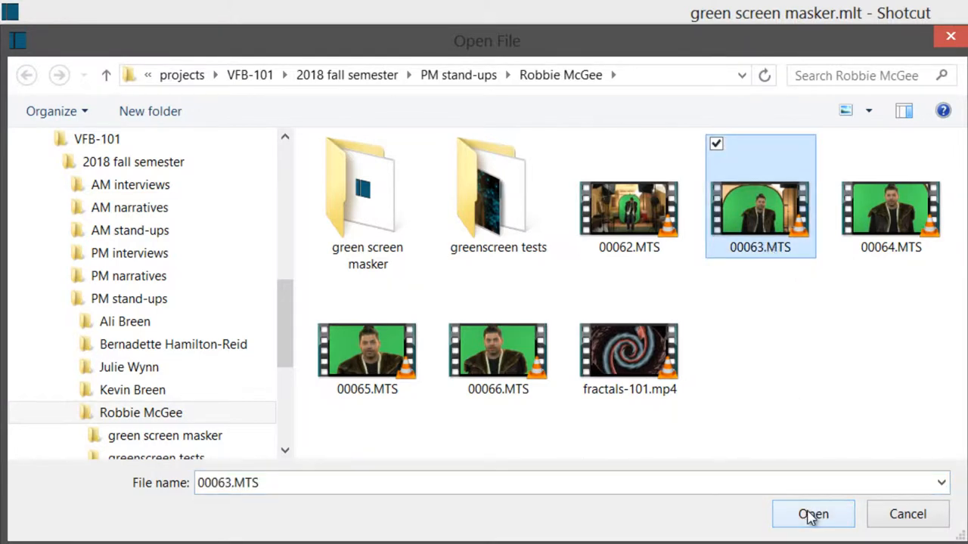
{"action": "left_click", "coordinate": [813, 515]}
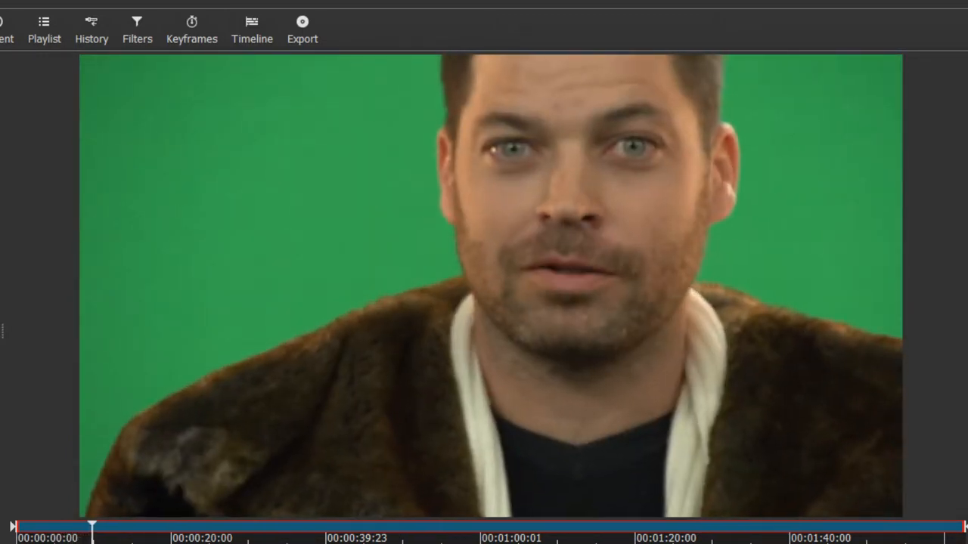
Step: Move the playhead to a frame showing the full green arch backdrop
{"action": "left_click", "coordinate": [108, 527]}
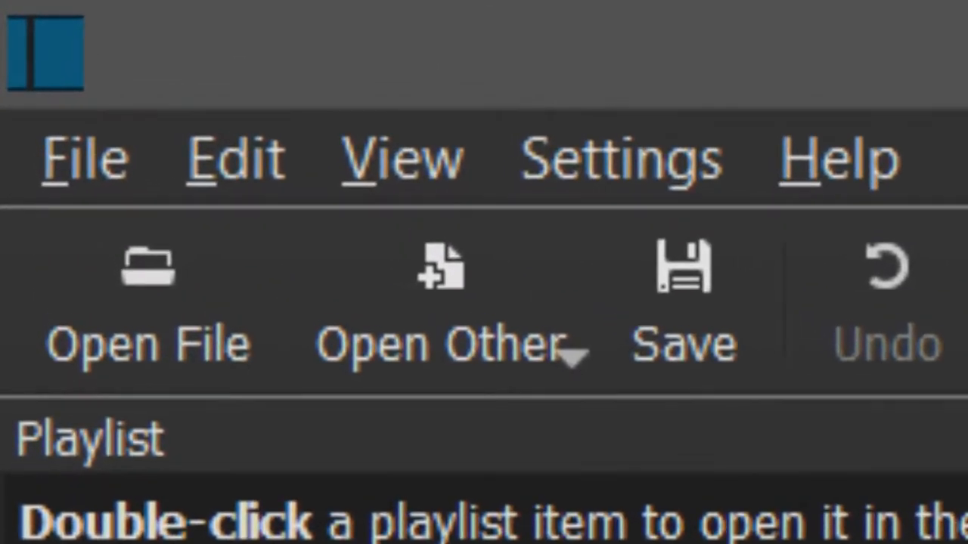
Step: Export the current frame as 'mask maker.png' via File > Export Frame
{"action": "left_click", "coordinate": [83, 157]}
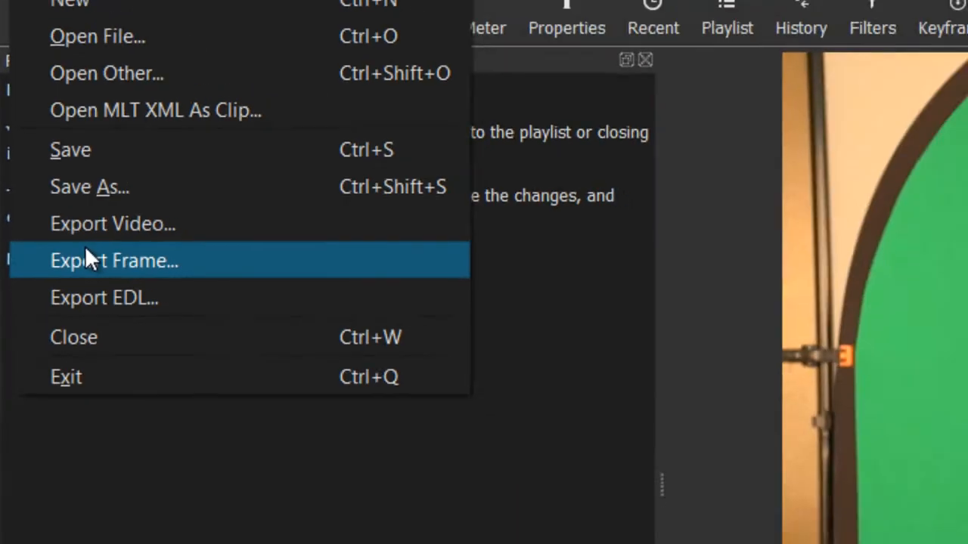
{"action": "left_click", "coordinate": [114, 261]}
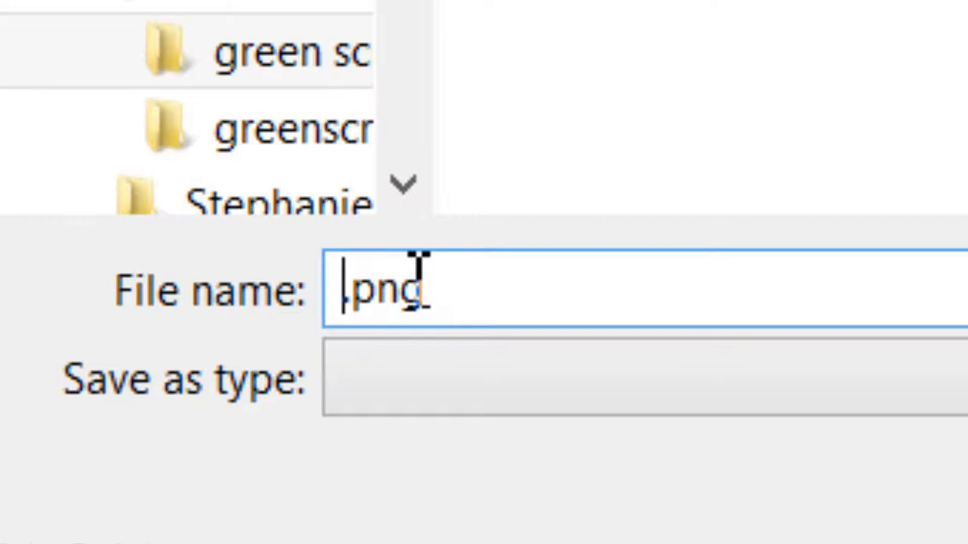
{"action": "type", "text": "mask"}
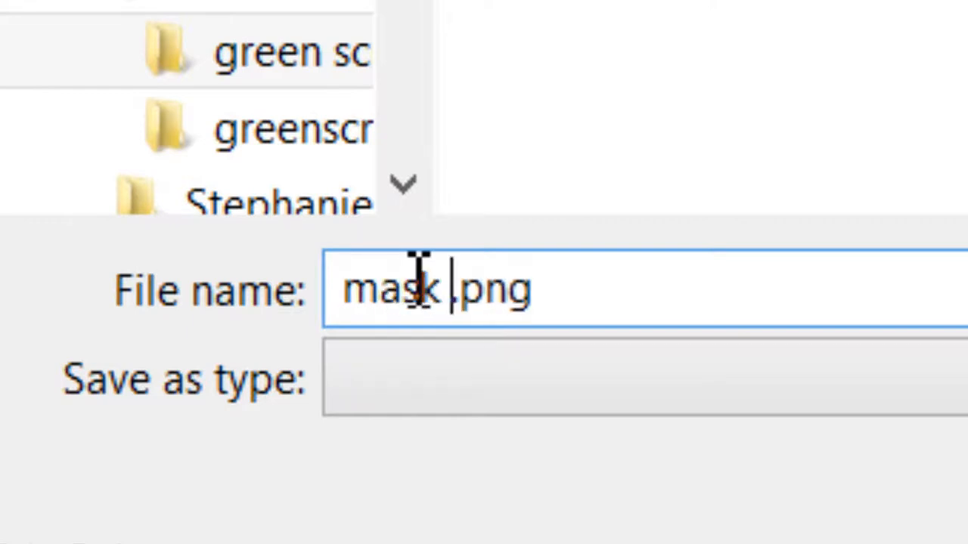
{"action": "type", "text": "maker"}
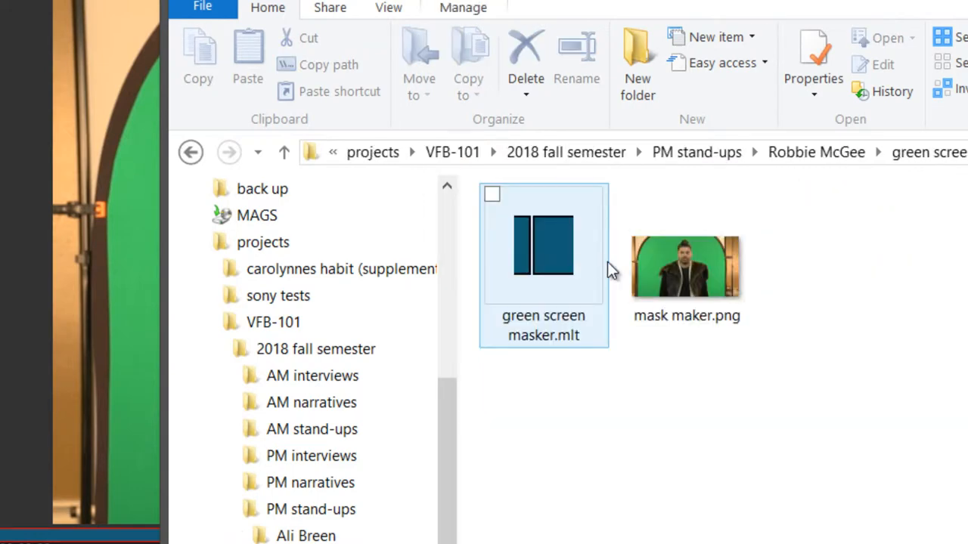
Step: Open mask maker.png in Adobe Photoshop CS4 from its right-click menu
{"action": "right_click", "coordinate": [686, 264]}
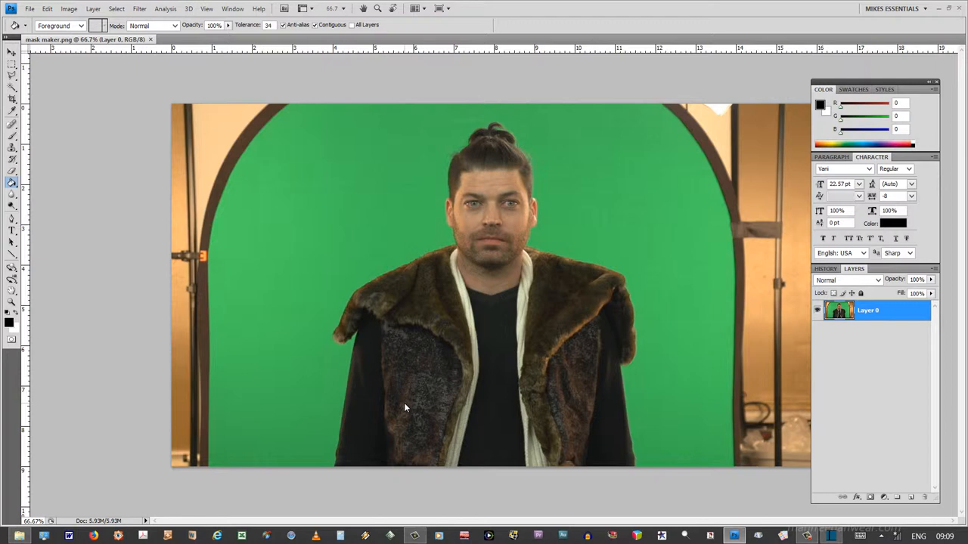
{"action": "mouse_move", "coordinate": [681, 529]}
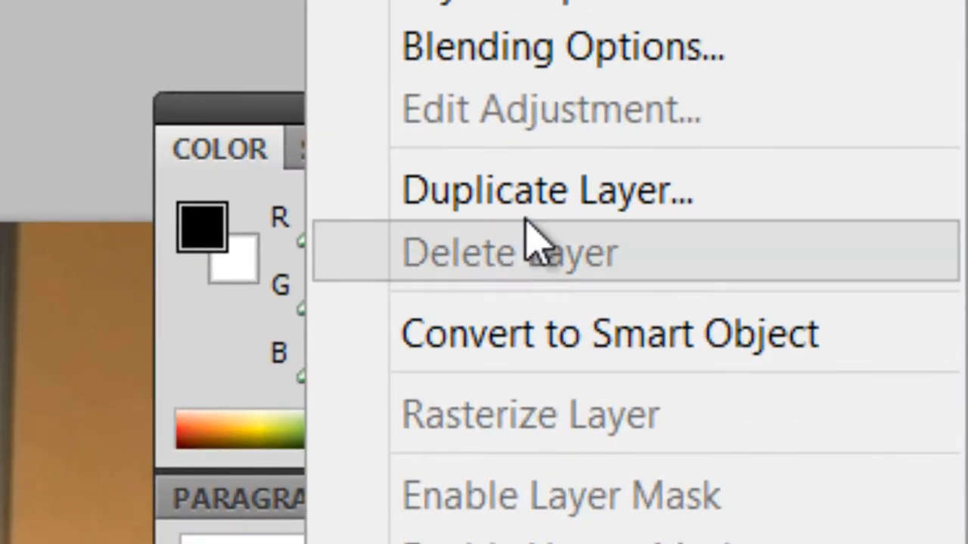
Step: Duplicate Layer 0 as 'Layer 0 copy' and hide the original Layer 0
{"action": "left_click", "coordinate": [548, 189]}
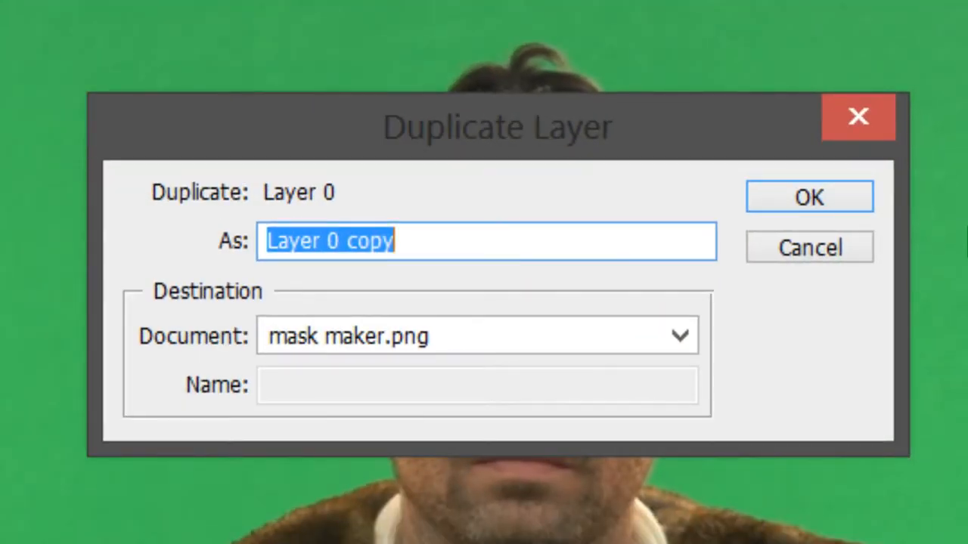
{"action": "left_click", "coordinate": [809, 196]}
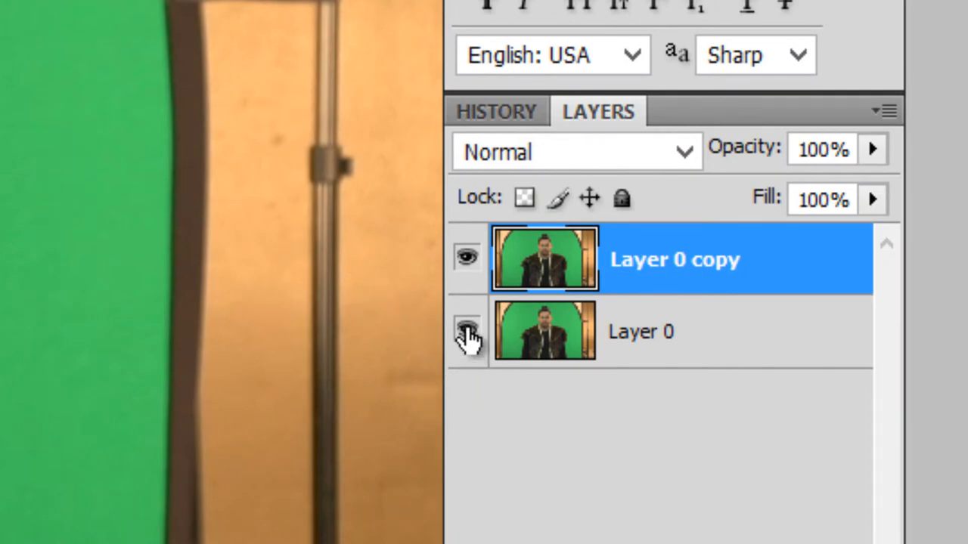
{"action": "left_click", "coordinate": [466, 331]}
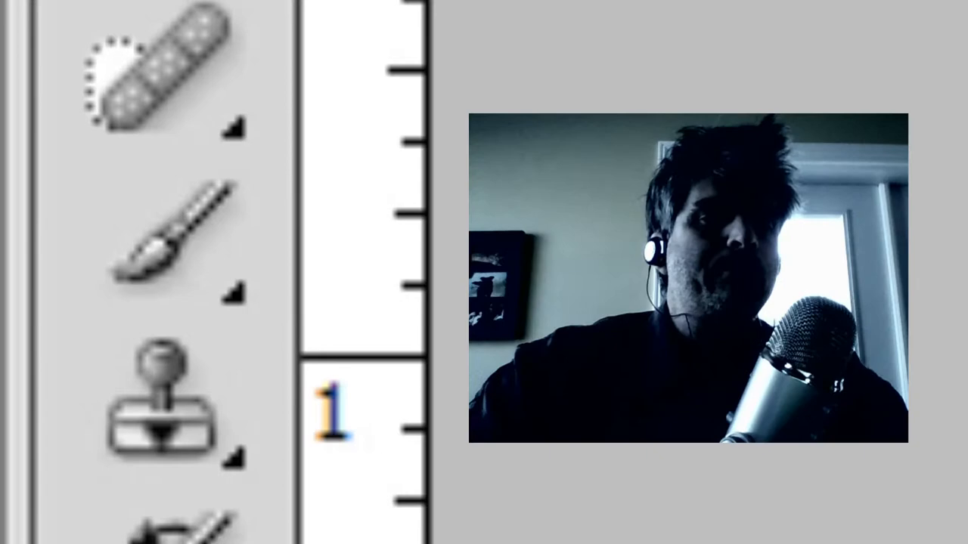
Step: Pick the Brush tool for painting green over the presenter on Layer 0 copy
{"action": "left_click", "coordinate": [162, 234]}
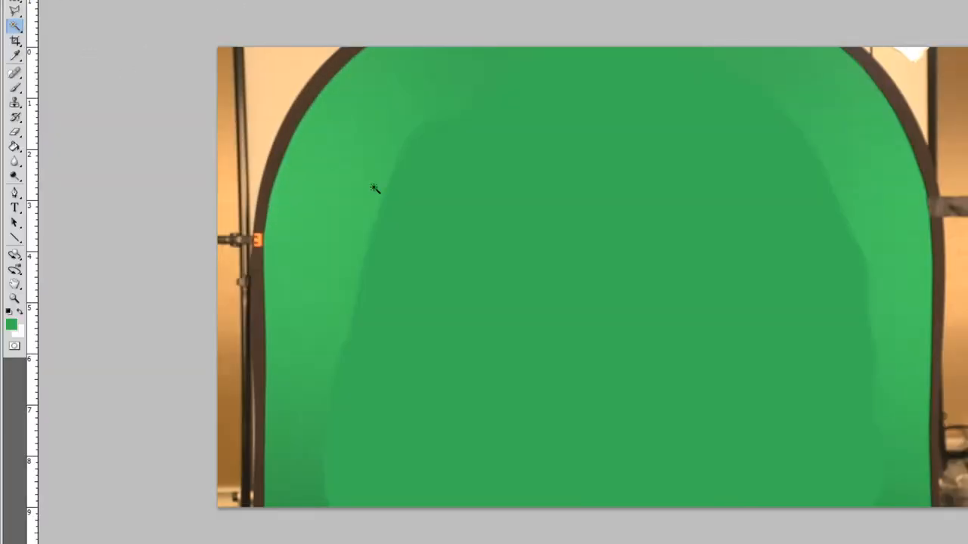
Step: Put the selected green arch area on Layer 1 and hide Layer 0 copy
{"action": "left_click", "coordinate": [372, 188]}
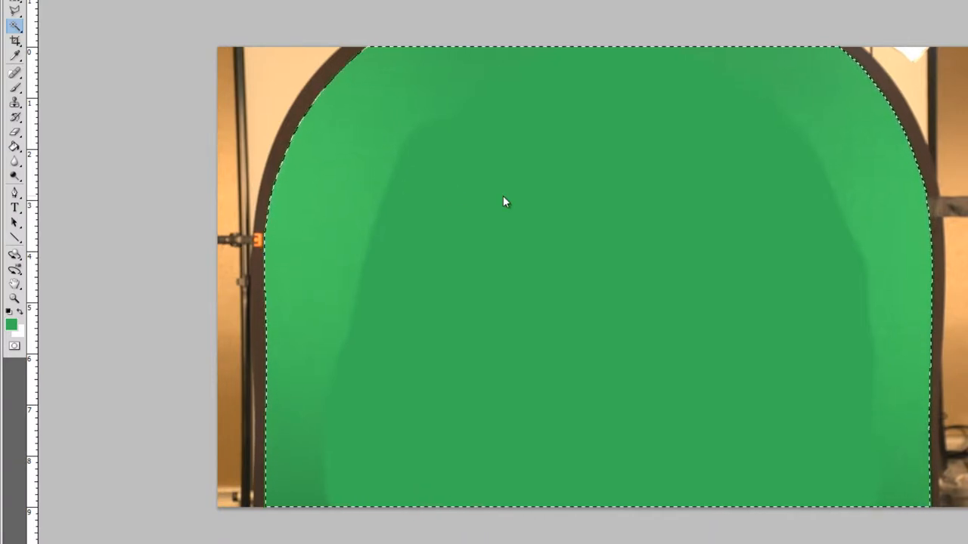
{"action": "right_click", "coordinate": [505, 202]}
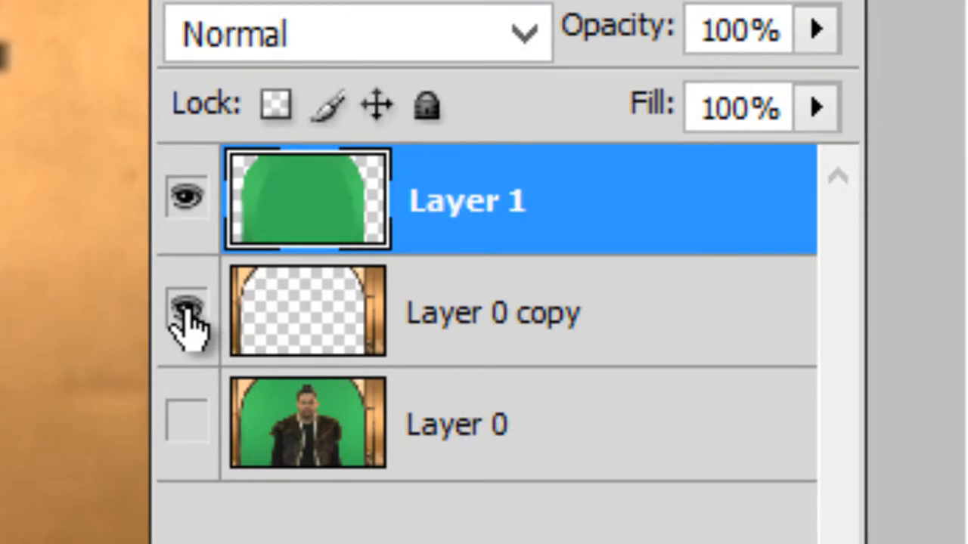
{"action": "left_click", "coordinate": [187, 312]}
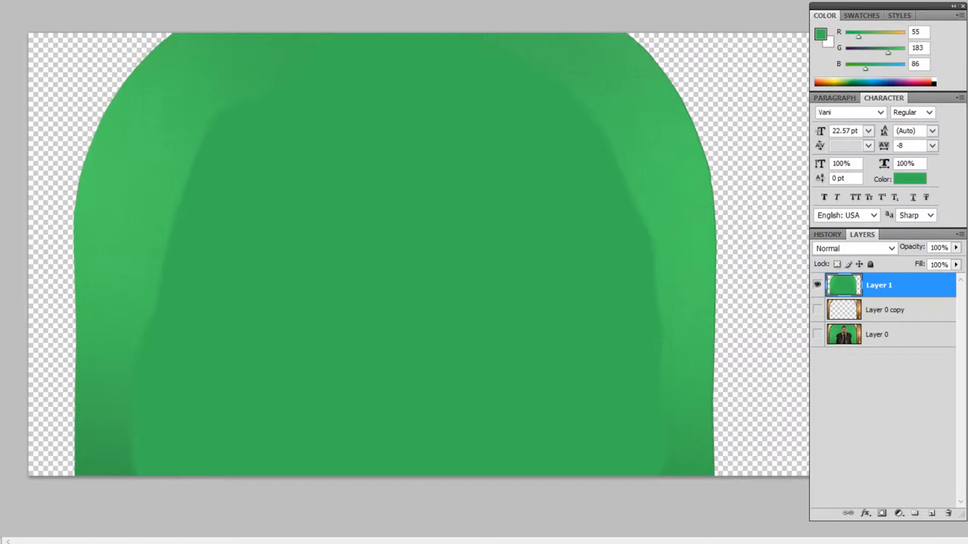
Step: Set the foreground colour to black (R, G, B all 0)
{"action": "left_click", "coordinate": [821, 40]}
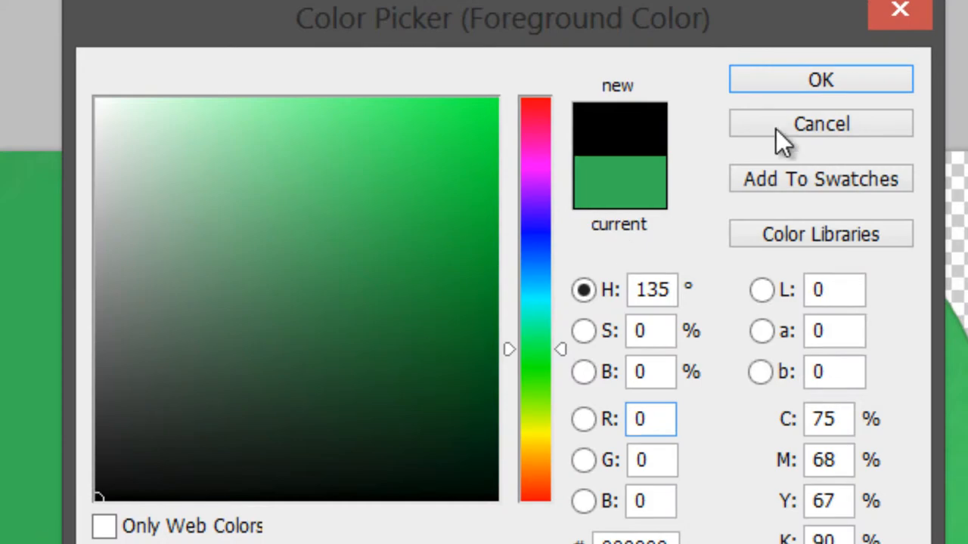
{"action": "left_click", "coordinate": [820, 123]}
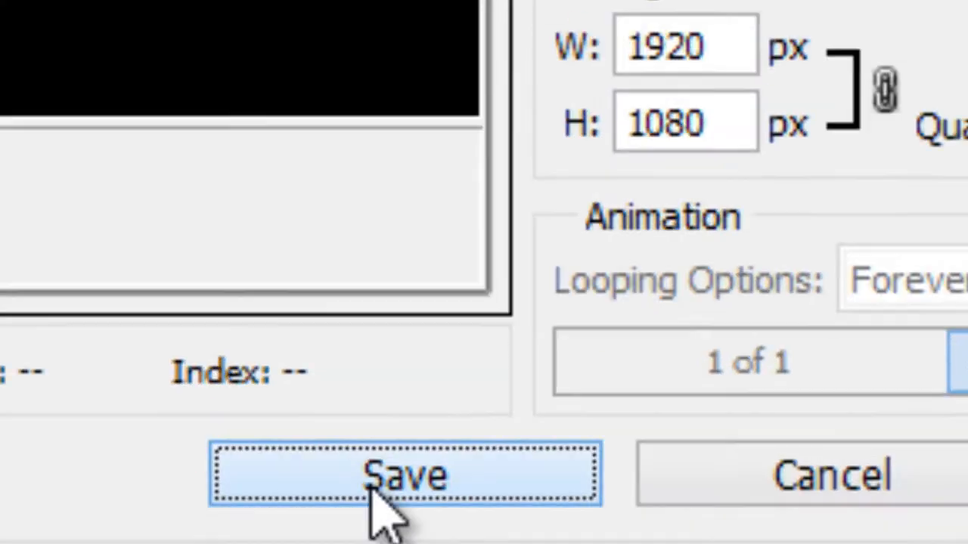
Step: Save the web-optimised PNG as 'mask-maker 001.png' in the green screen masker folder
{"action": "left_click", "coordinate": [406, 474]}
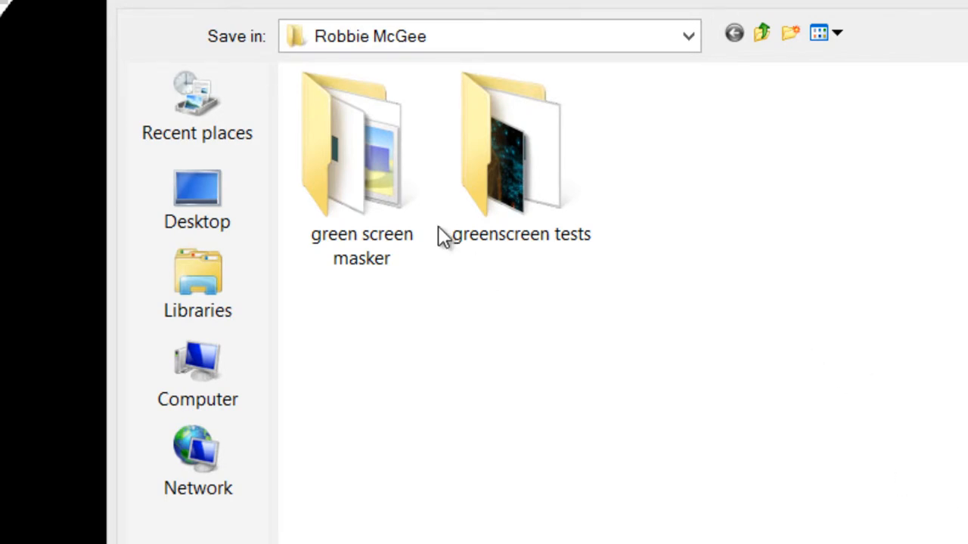
{"action": "double_click", "coordinate": [361, 143]}
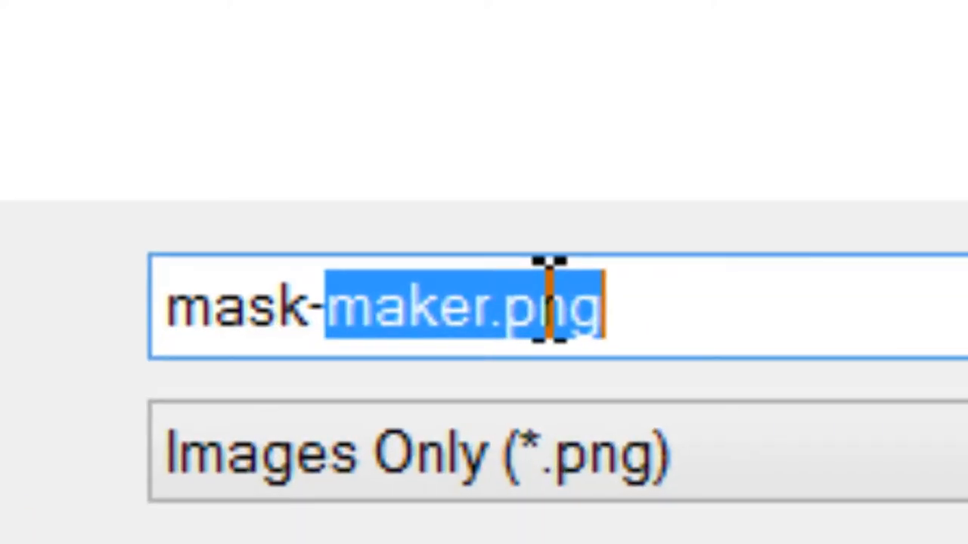
{"action": "left_click", "coordinate": [552, 307]}
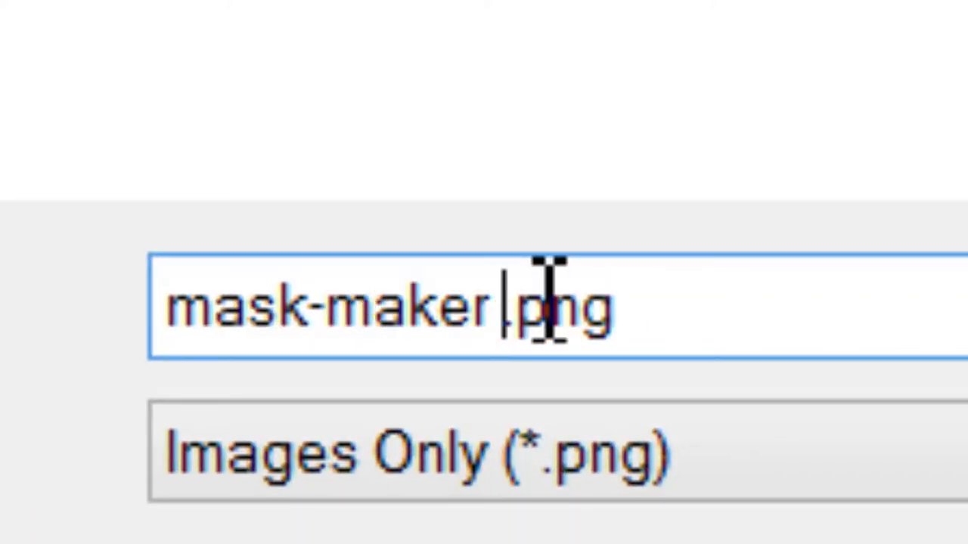
{"action": "type", "text": "001"}
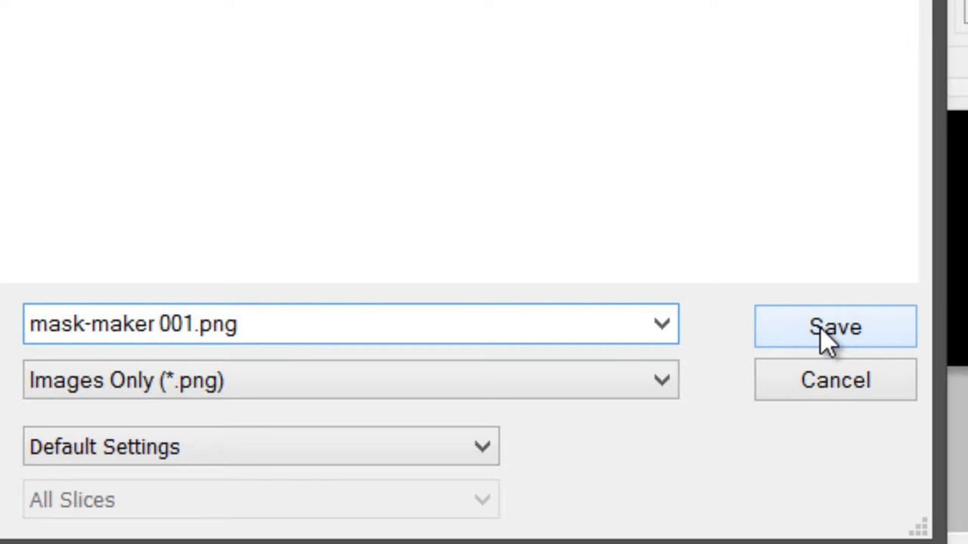
{"action": "left_click", "coordinate": [834, 327]}
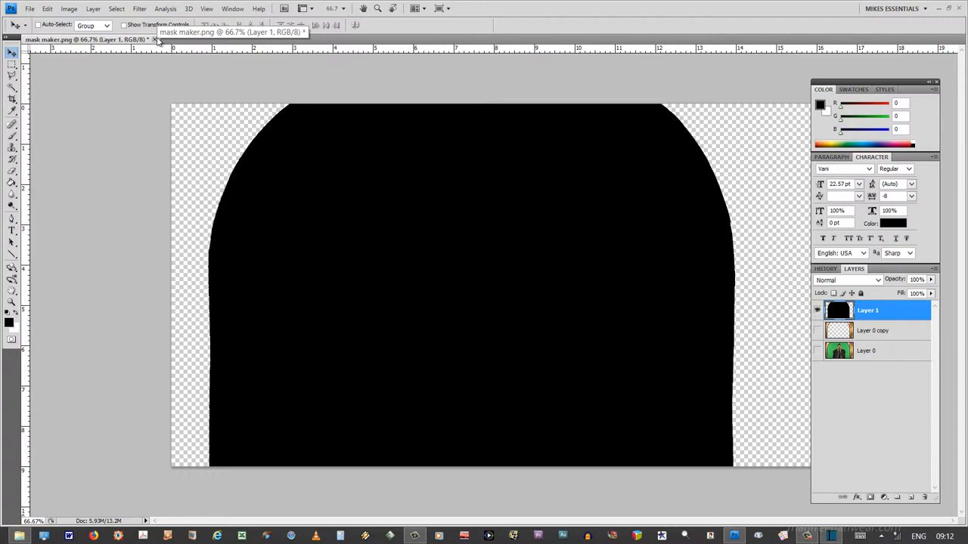
Step: Close the mask maker.png document in Photoshop without saving changes
{"action": "left_click", "coordinate": [154, 39]}
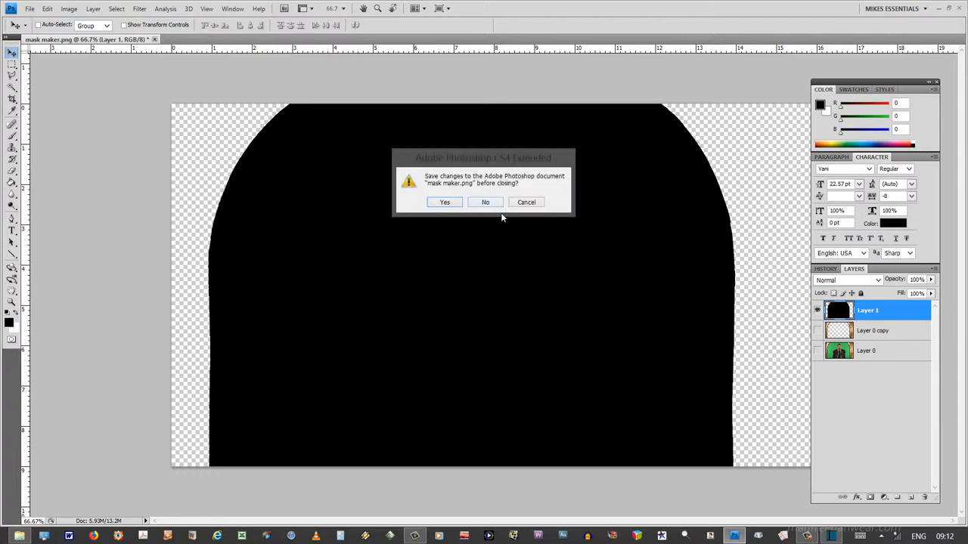
{"action": "left_click", "coordinate": [484, 201]}
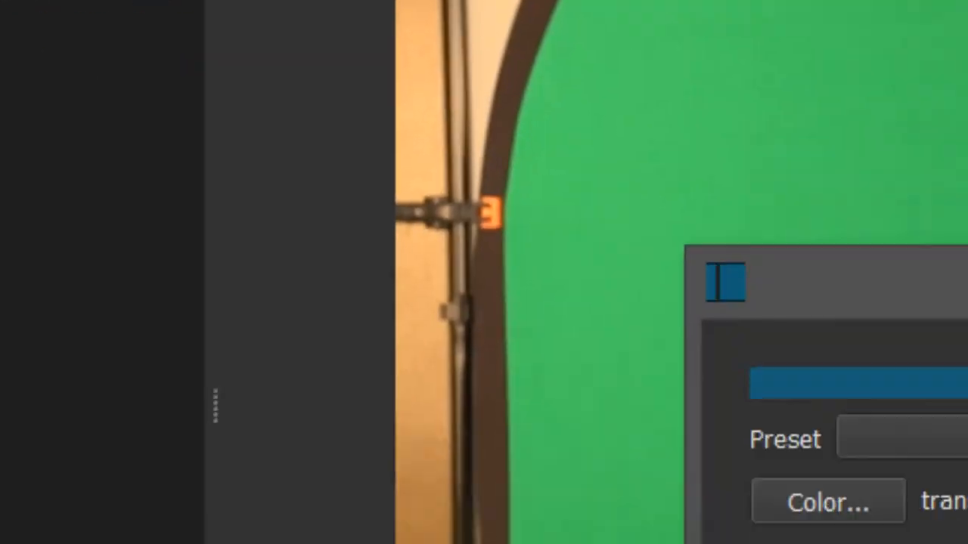
Step: Choose black as the colour for the new colour clip
{"action": "left_click", "coordinate": [827, 502]}
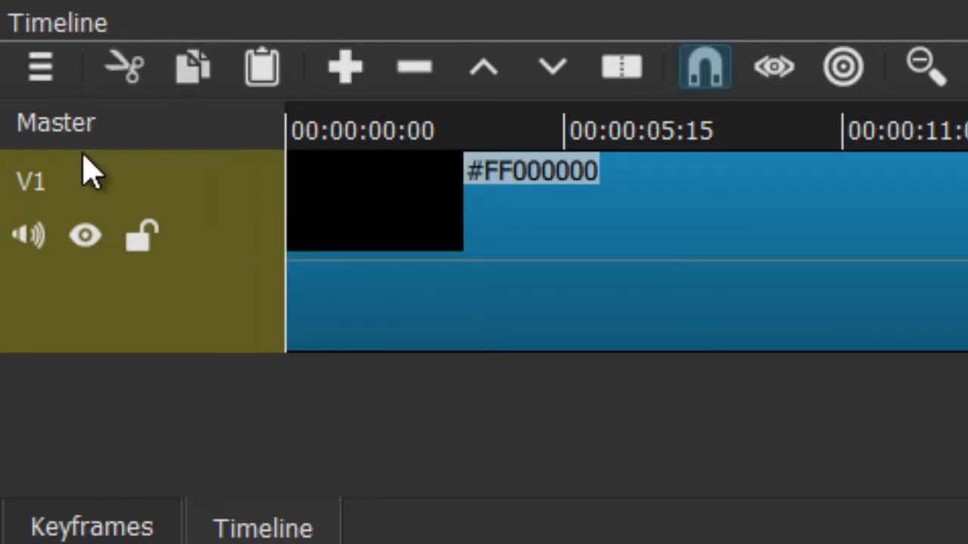
Step: Enter 'black' as the V1 track's new name
{"action": "type", "text": "b"}
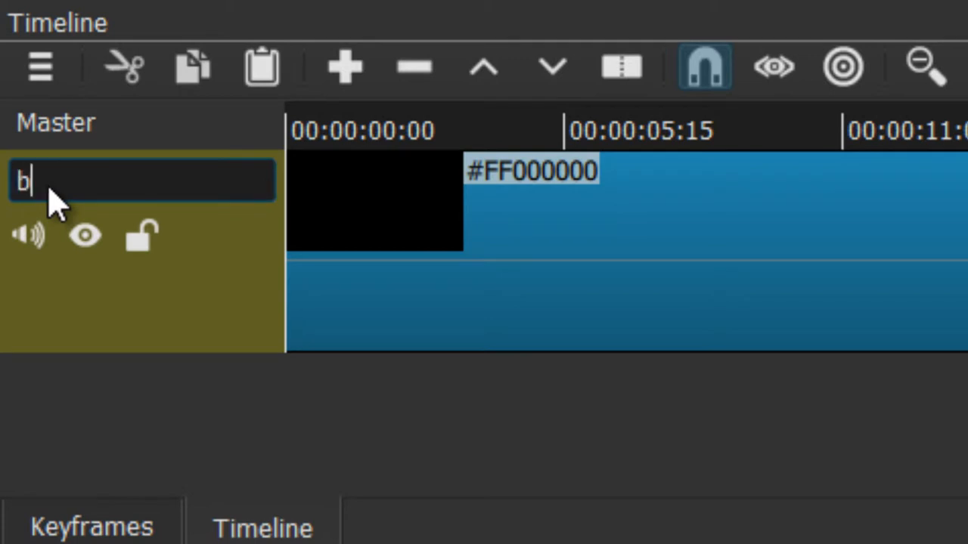
{"action": "type", "text": "lack"}
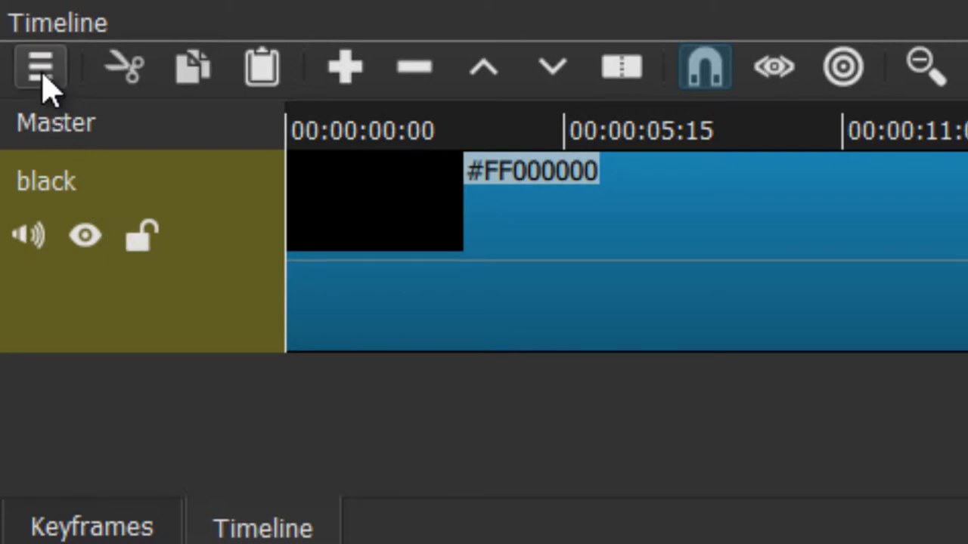
Step: Add video tracks V2 and V3 via the Timeline menu and make all tracks shorter
{"action": "left_click", "coordinate": [40, 67]}
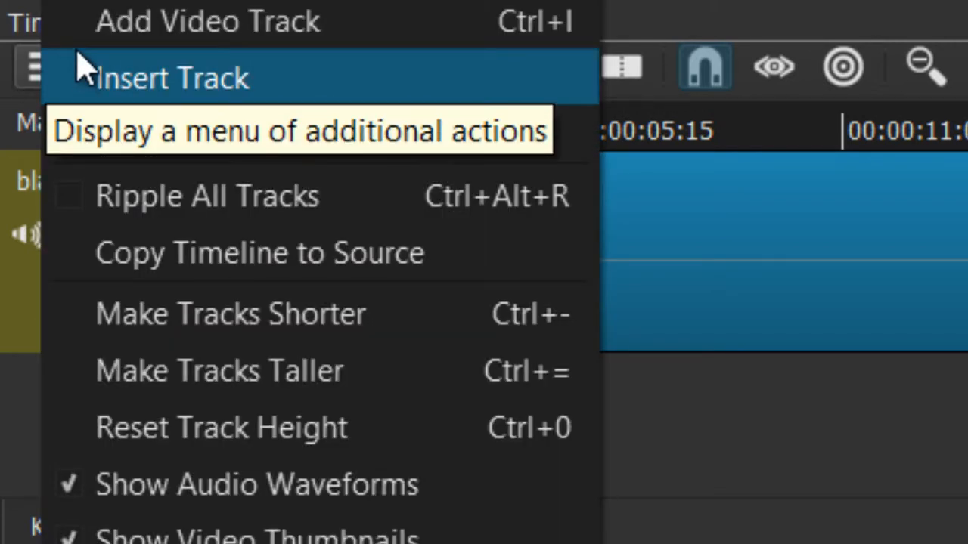
{"action": "mouse_move", "coordinate": [147, 185]}
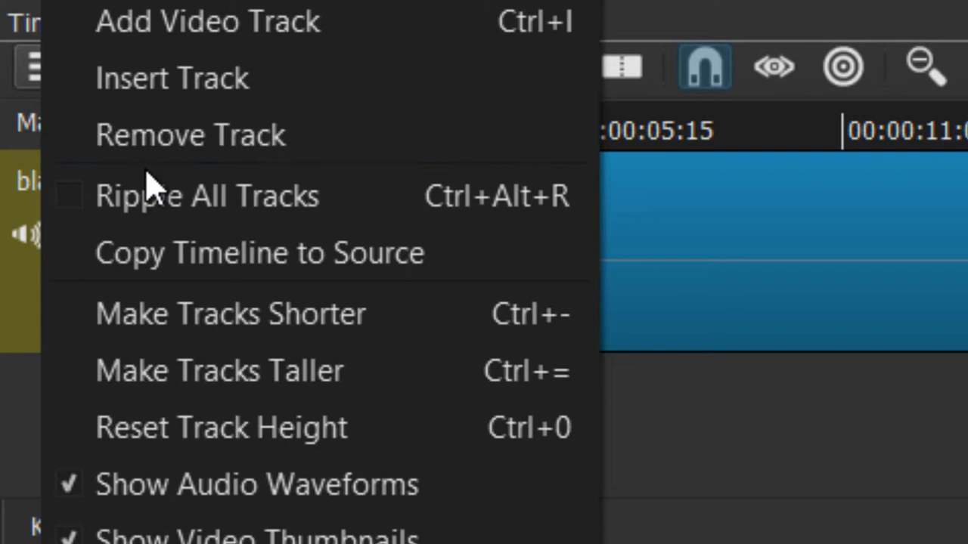
{"action": "mouse_move", "coordinate": [151, 78]}
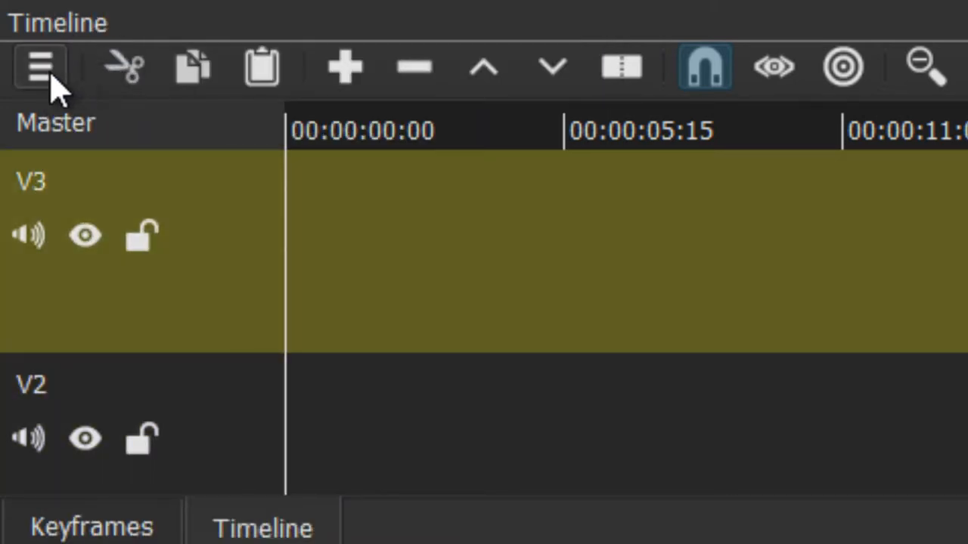
{"action": "left_click", "coordinate": [39, 66]}
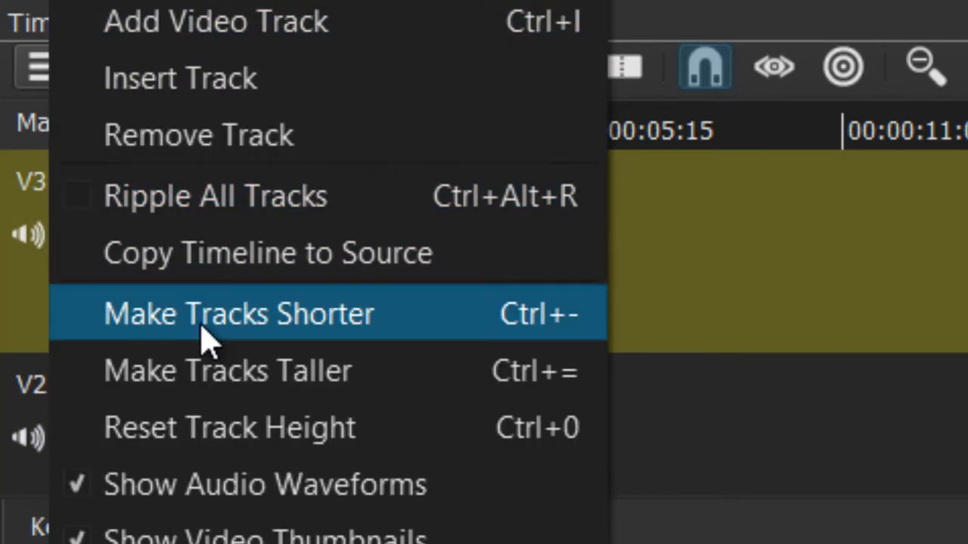
{"action": "left_click", "coordinate": [238, 314]}
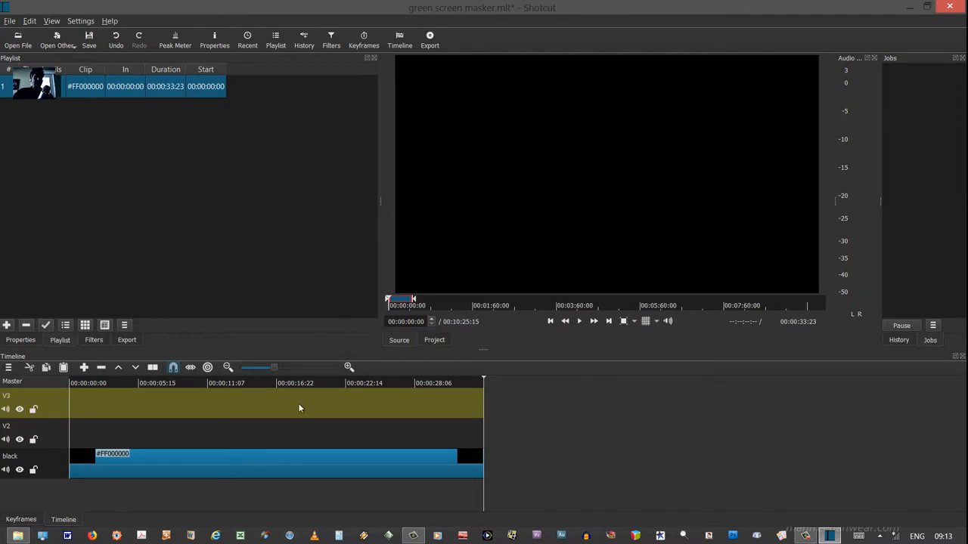
{"action": "mouse_move", "coordinate": [220, 312]}
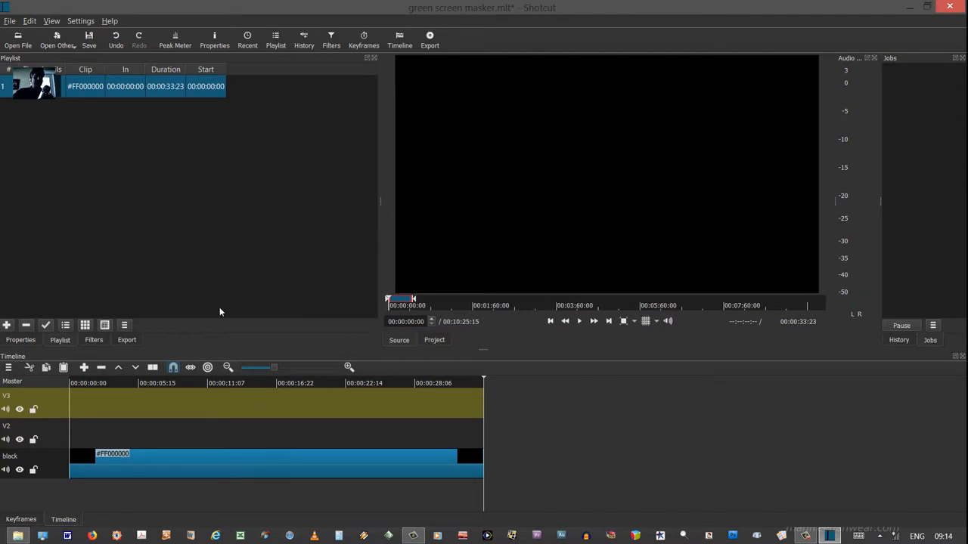
{"action": "mouse_move", "coordinate": [181, 465]}
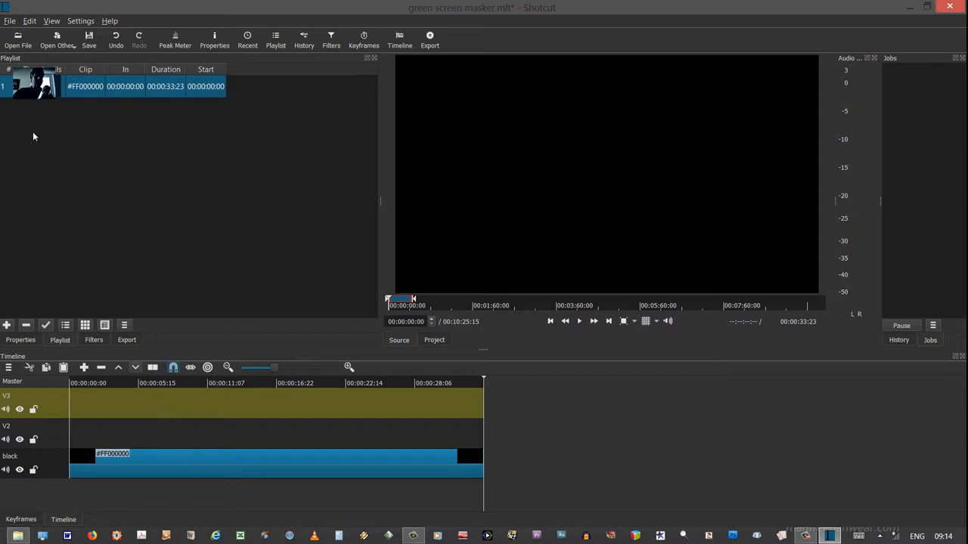
Step: Open 00063.MTS in the Source player and scrub to later points in the clip
{"action": "left_click", "coordinate": [18, 38]}
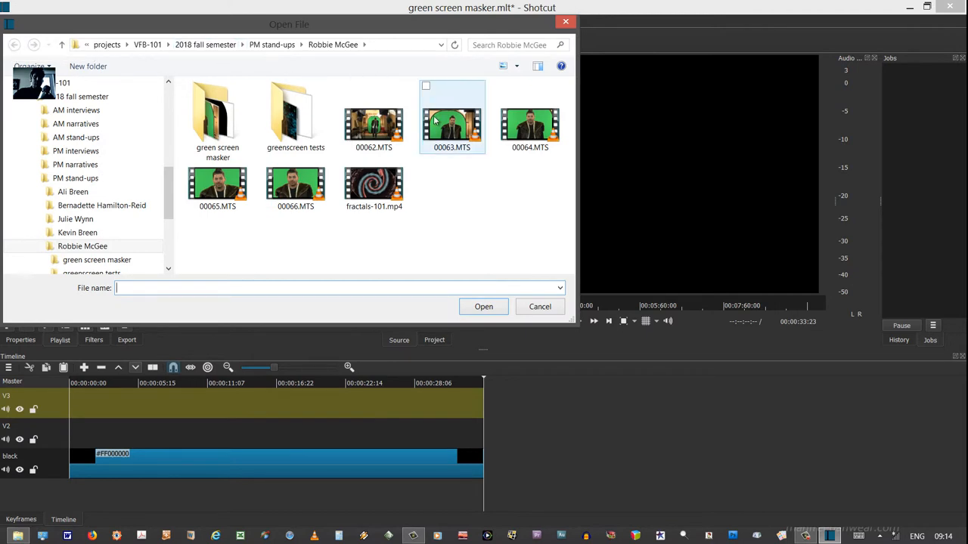
{"action": "left_click", "coordinate": [452, 124]}
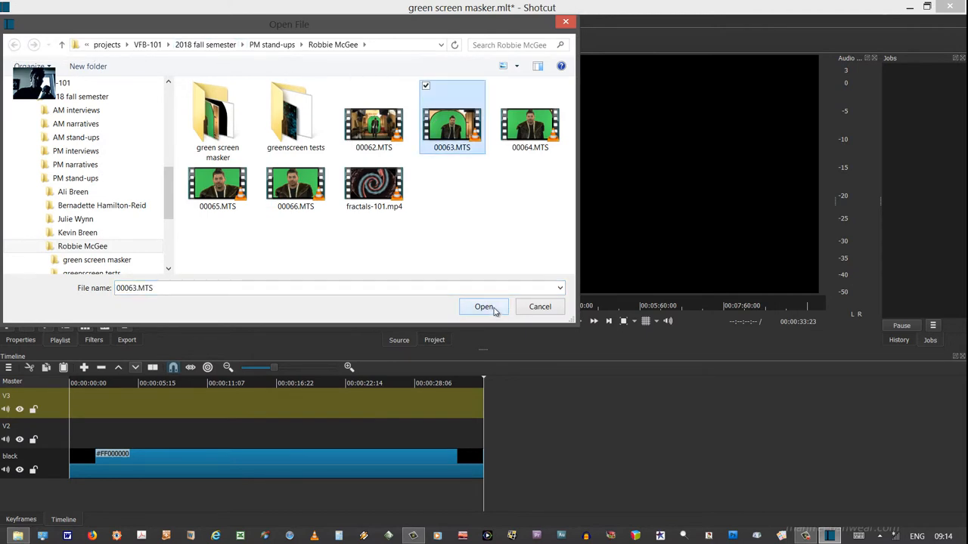
{"action": "left_click", "coordinate": [484, 306]}
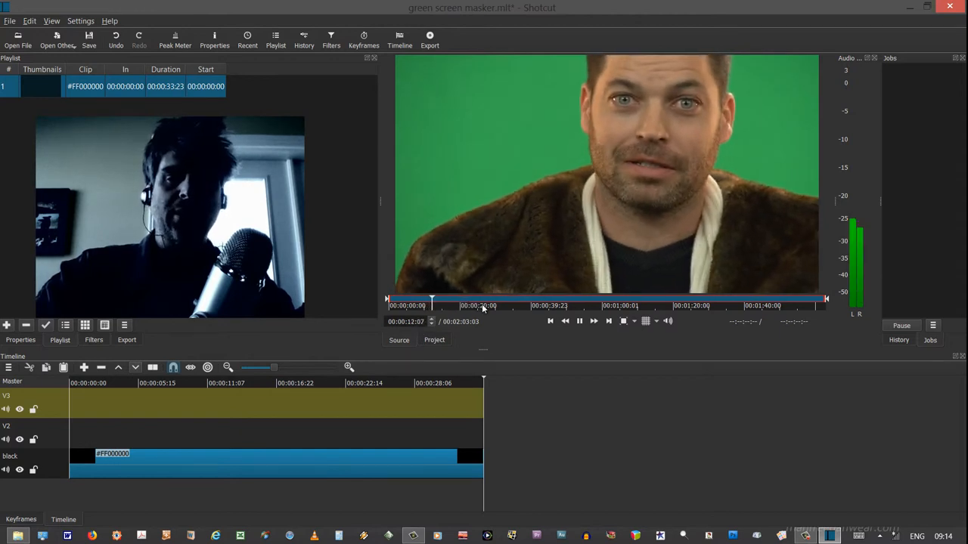
{"action": "left_click", "coordinate": [498, 306]}
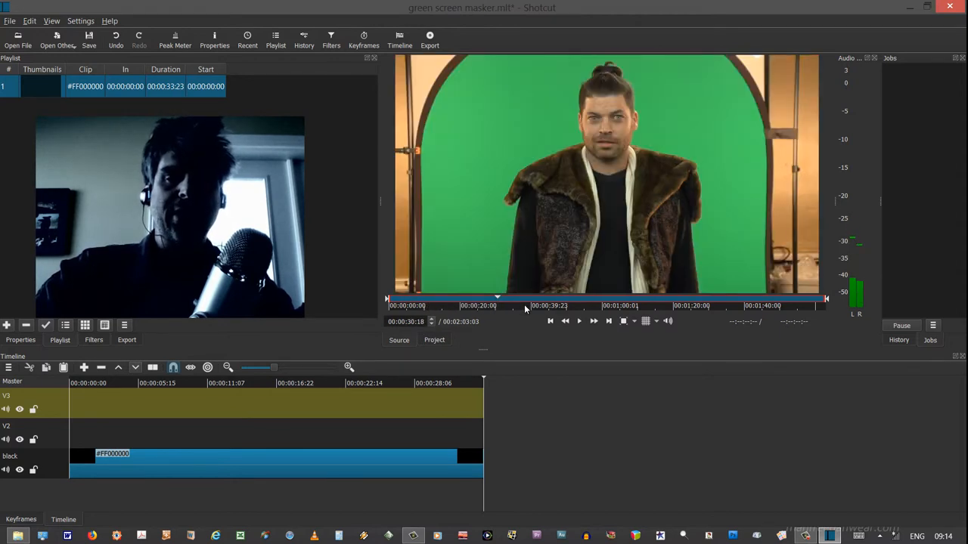
{"action": "left_click", "coordinate": [532, 305]}
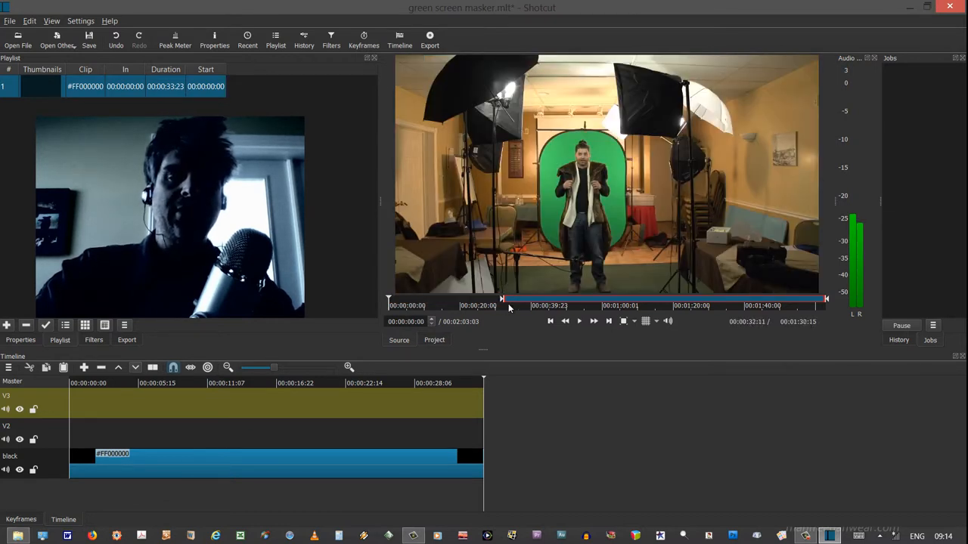
{"action": "left_click", "coordinate": [518, 305]}
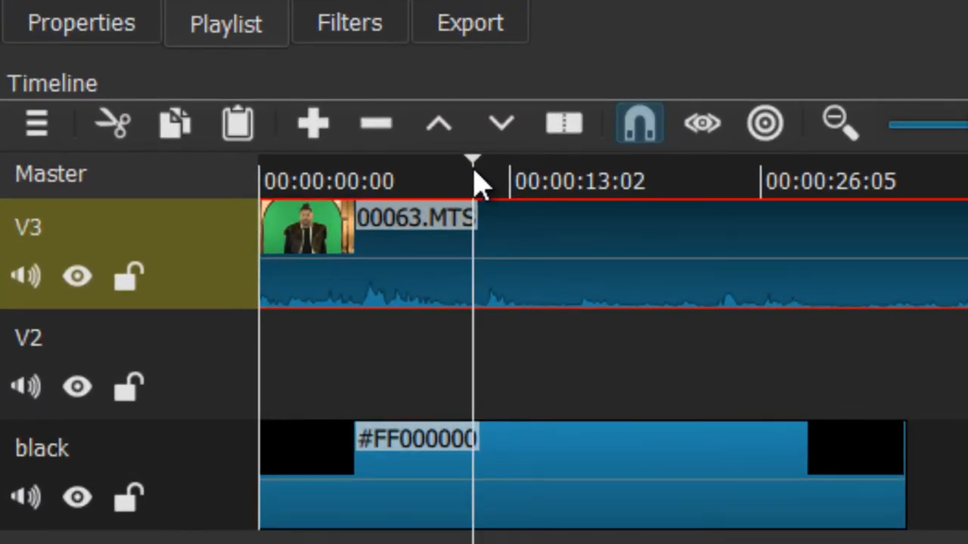
{"action": "mouse_move", "coordinate": [926, 488]}
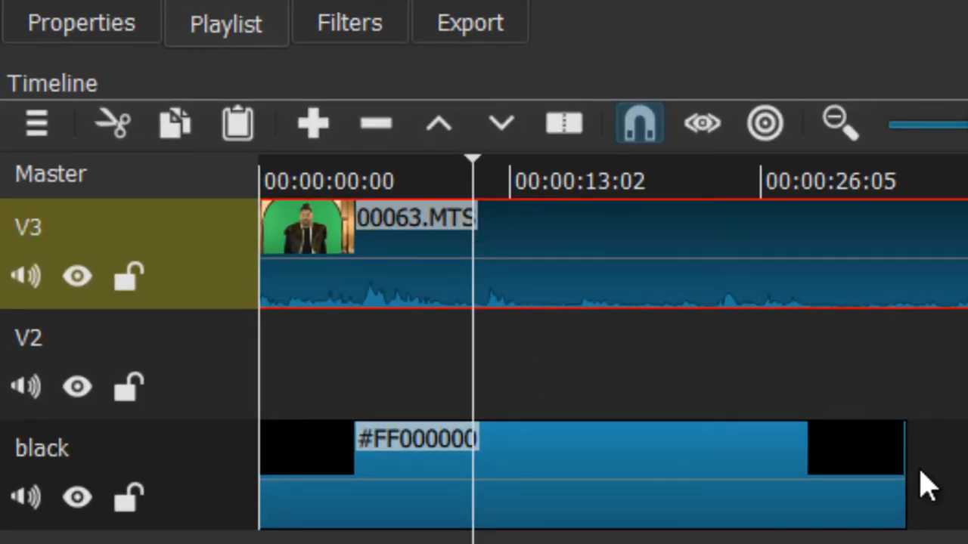
{"action": "mouse_move", "coordinate": [692, 295]}
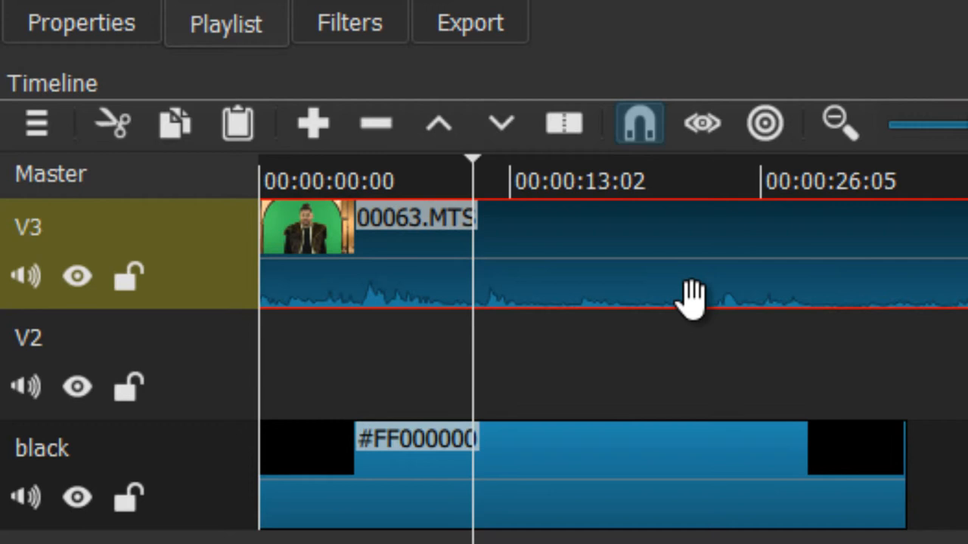
{"action": "mouse_move", "coordinate": [552, 246]}
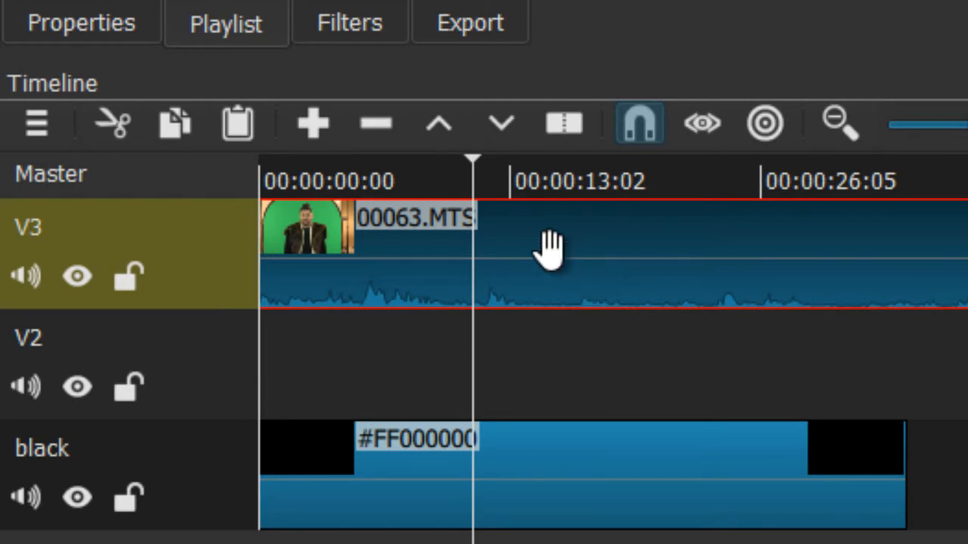
{"action": "mouse_move", "coordinate": [472, 208]}
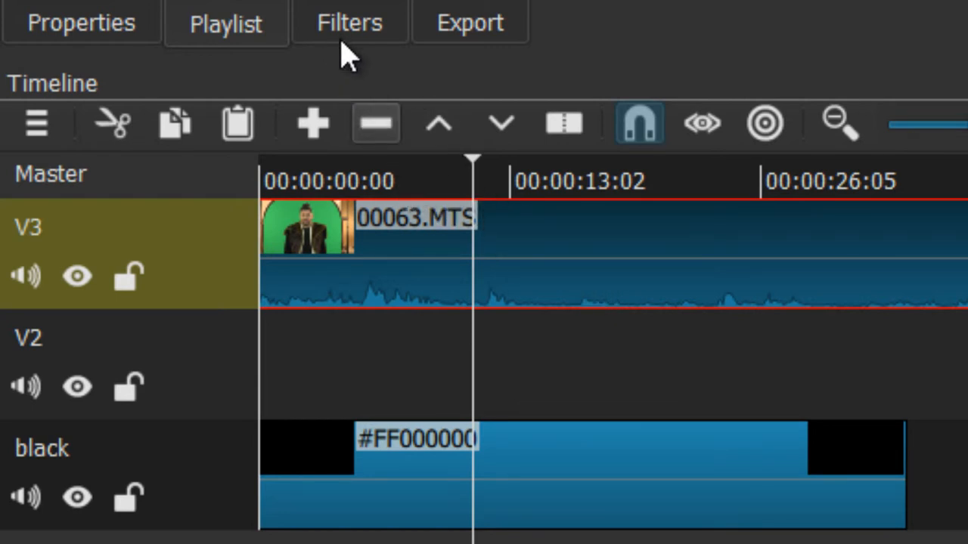
Step: Show 00063.MTS's filters, start adding a filter and search for 'mas'
{"action": "left_click", "coordinate": [349, 21]}
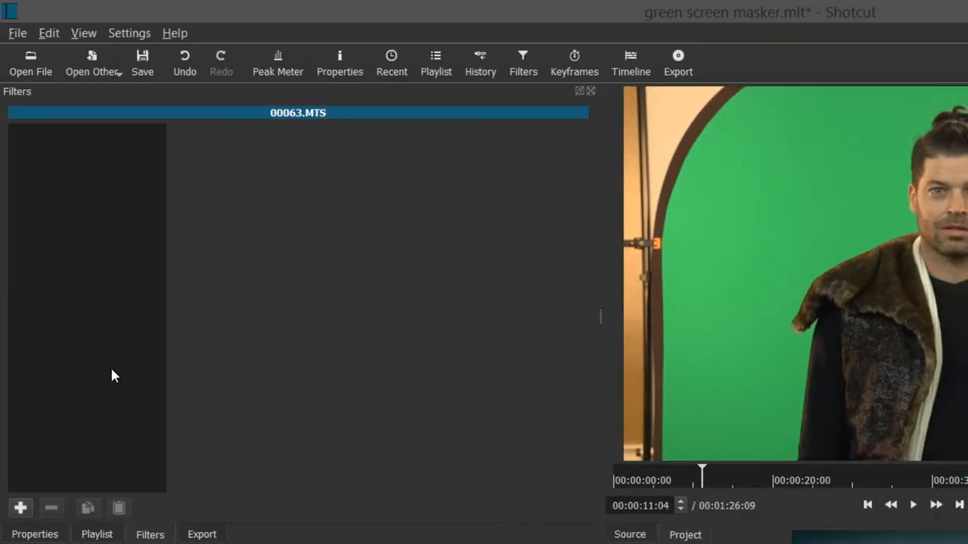
{"action": "mouse_move", "coordinate": [150, 538]}
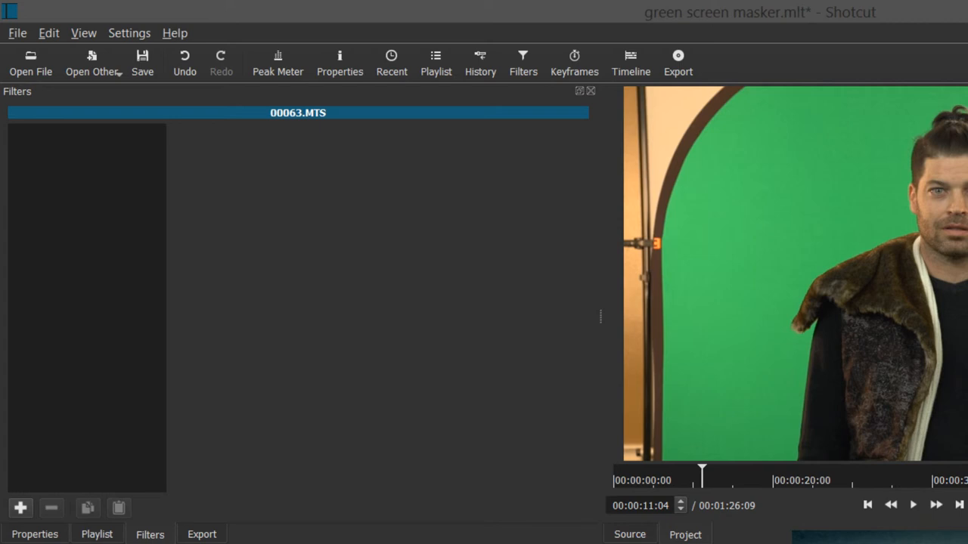
{"action": "mouse_move", "coordinate": [337, 175]}
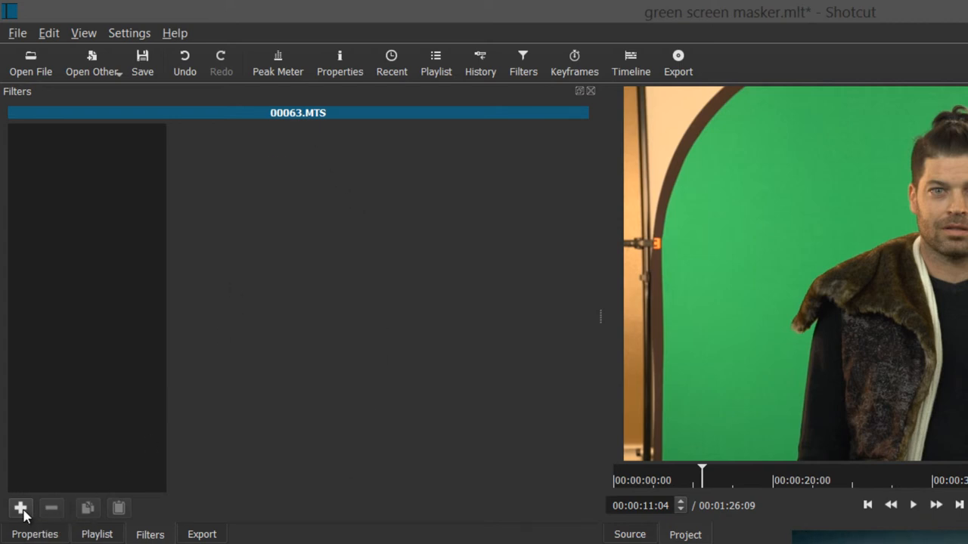
{"action": "left_click", "coordinate": [20, 507]}
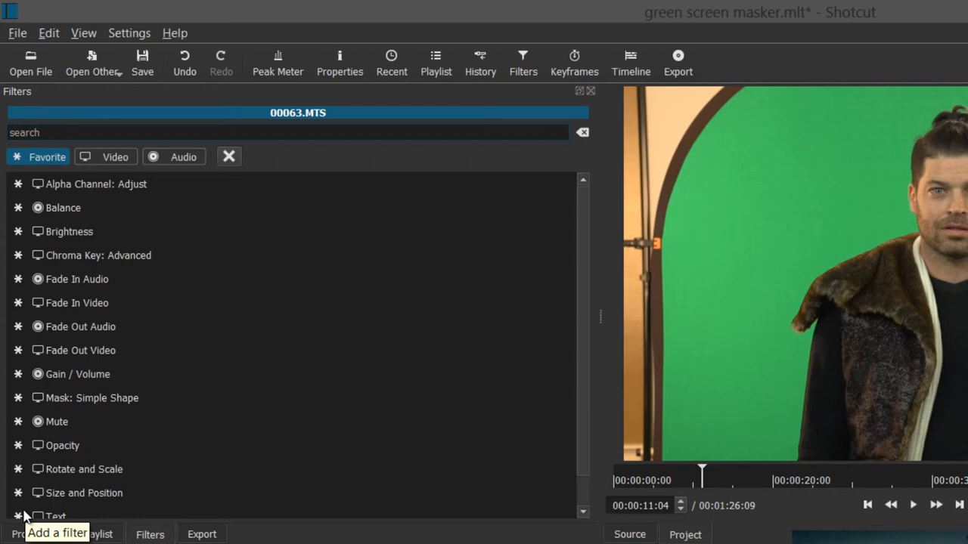
{"action": "type", "text": "mas"}
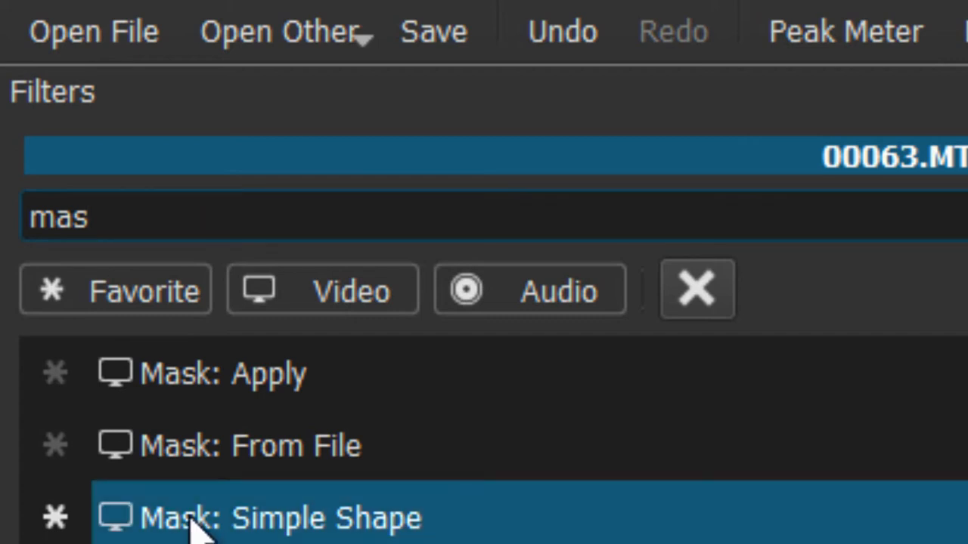
{"action": "mouse_move", "coordinate": [205, 454]}
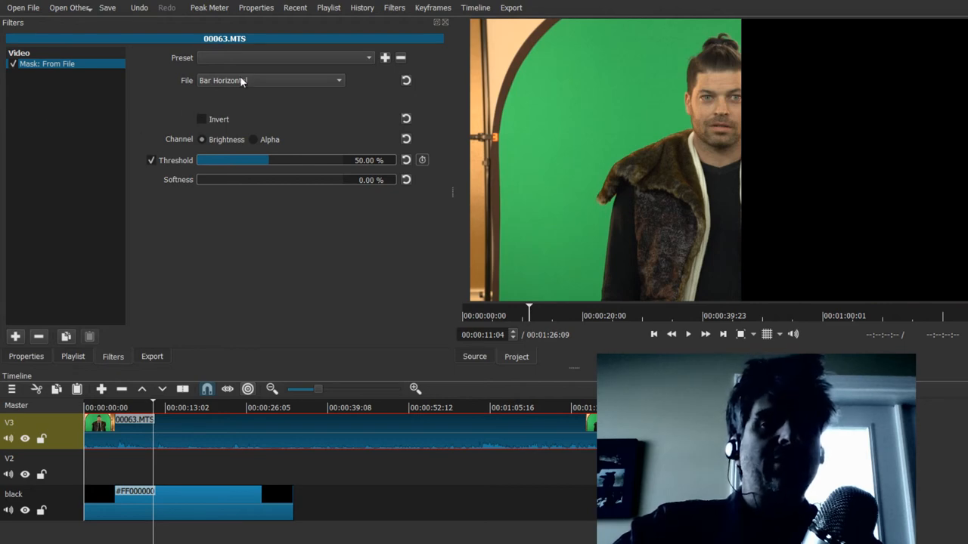
Step: Set the mask File to Custom and browse into the green screen masker folder
{"action": "left_click", "coordinate": [270, 80]}
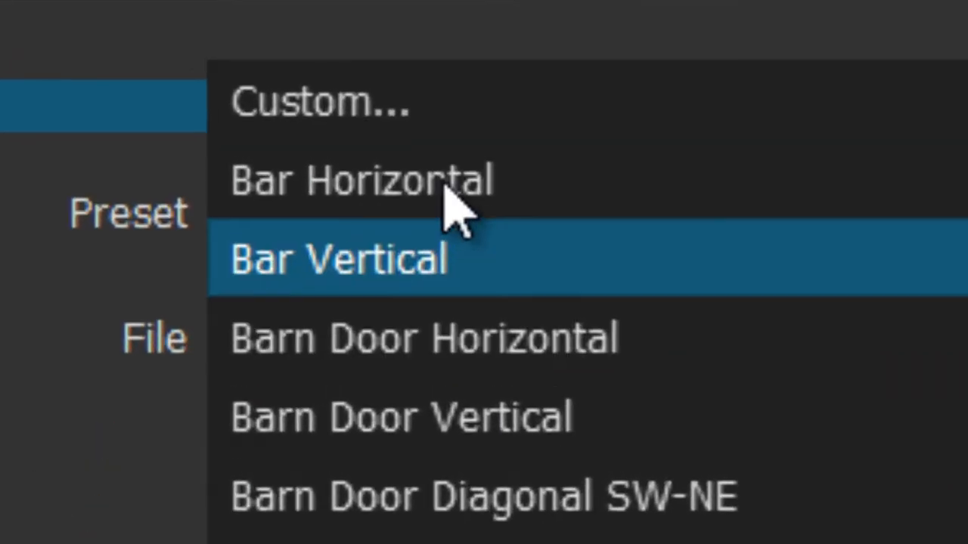
{"action": "left_click", "coordinate": [319, 102]}
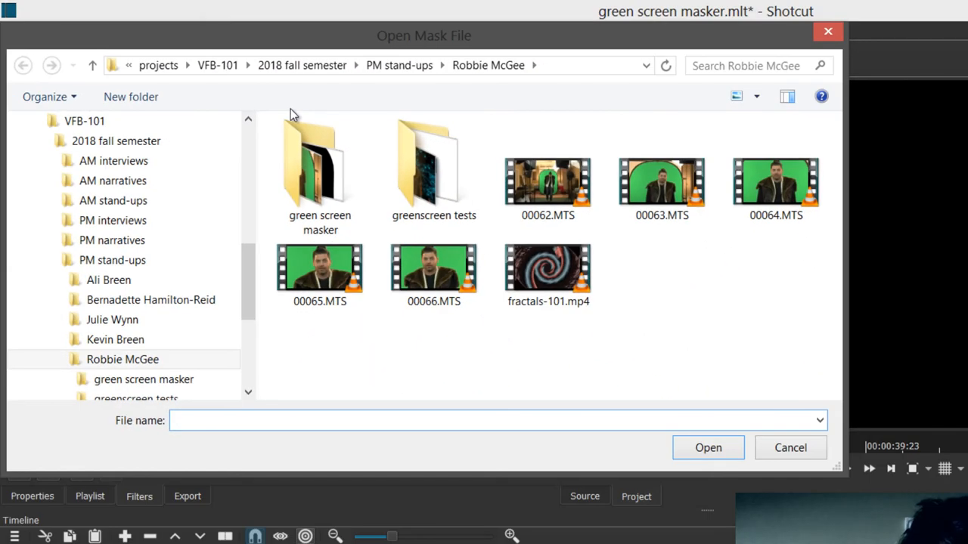
{"action": "left_click", "coordinate": [320, 173]}
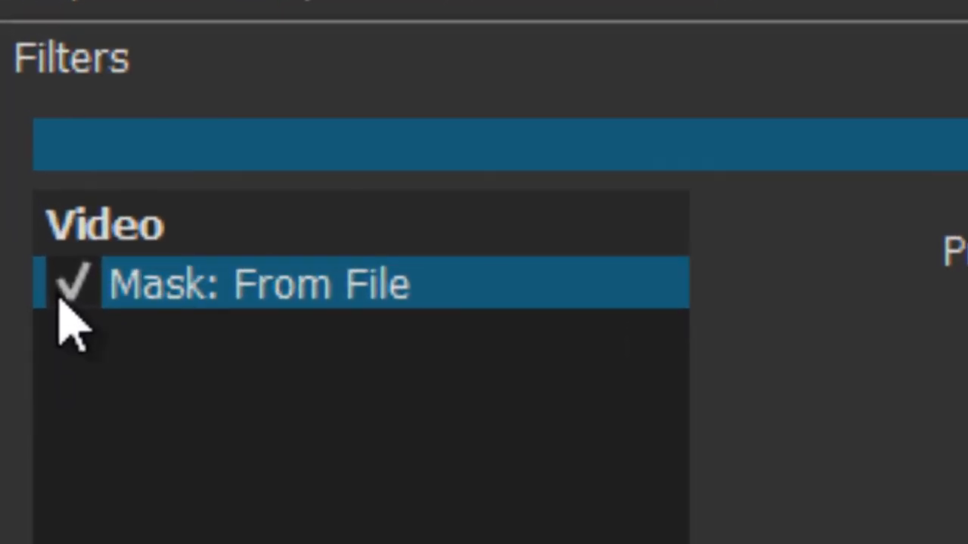
Step: Toggle the mask filter to check its effect, then open the File menu
{"action": "left_click", "coordinate": [76, 284]}
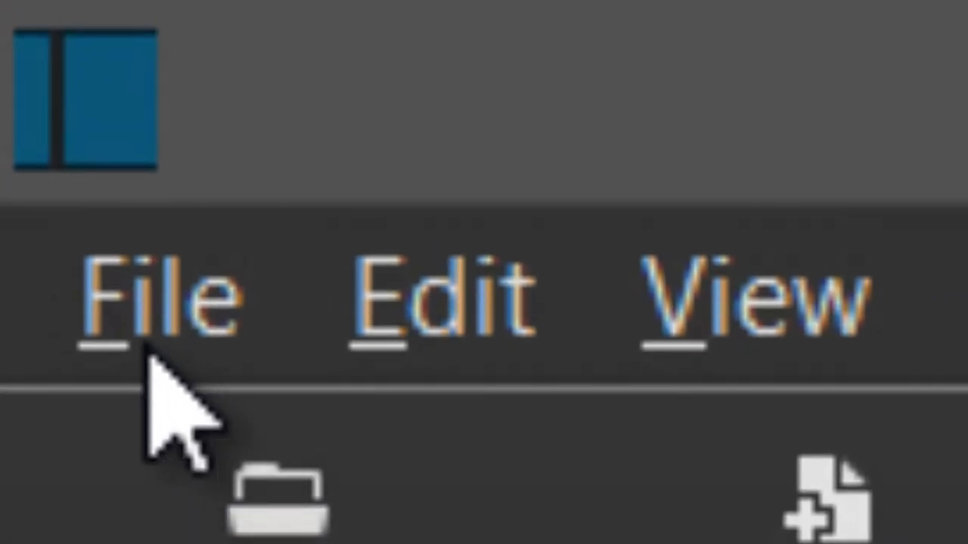
{"action": "left_click", "coordinate": [53, 102]}
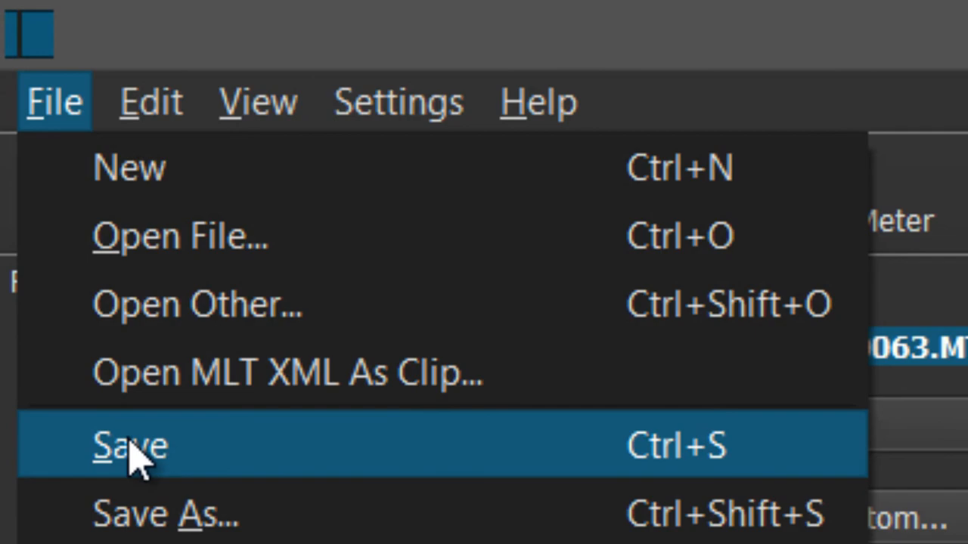
{"action": "mouse_move", "coordinate": [643, 465]}
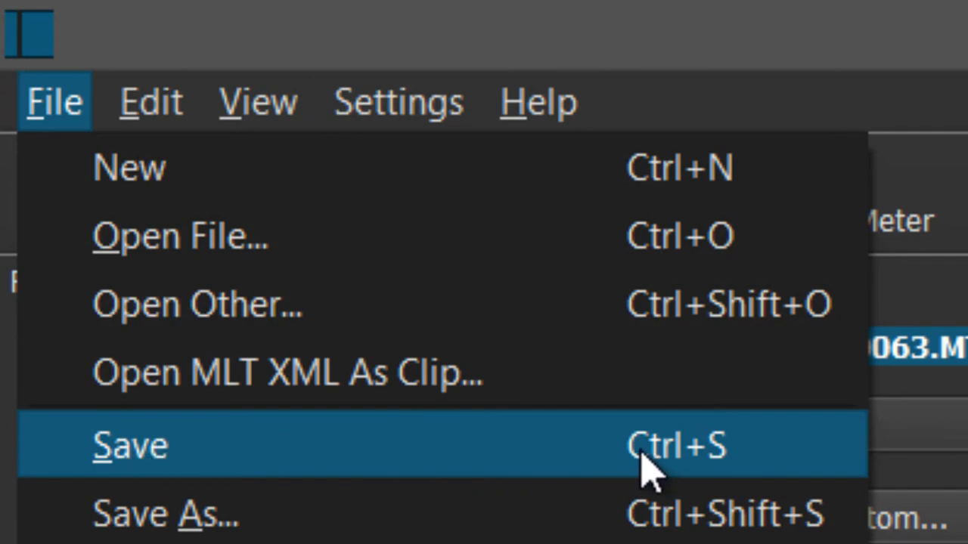